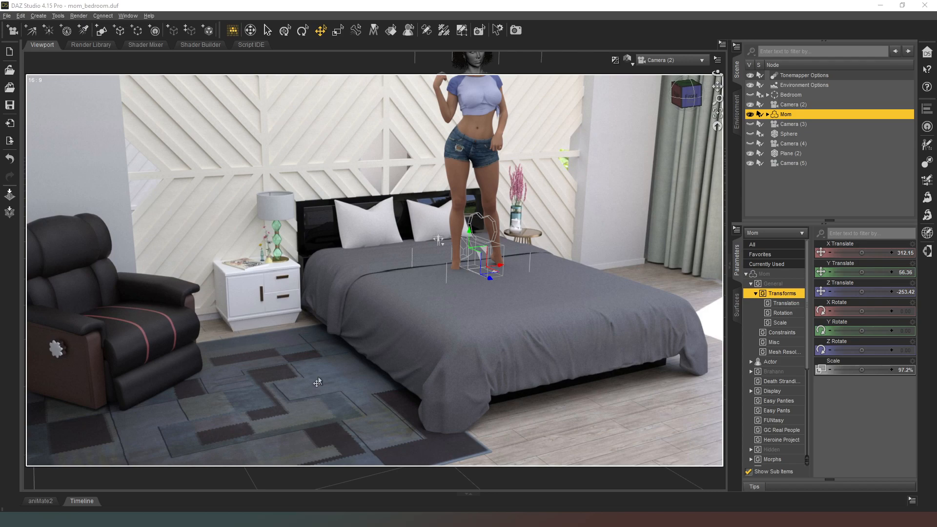
{"action": "mouse_move", "coordinate": [605, 389]}
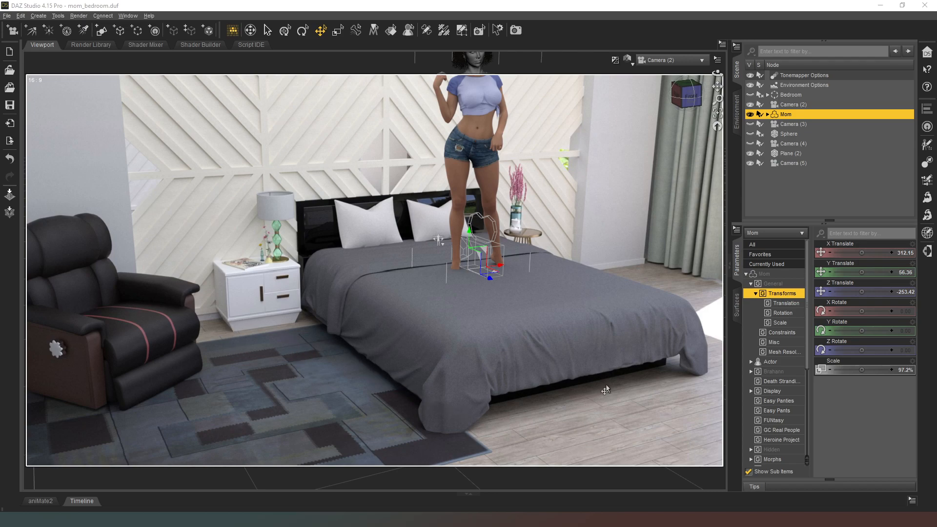
{"action": "mouse_move", "coordinate": [436, 410]}
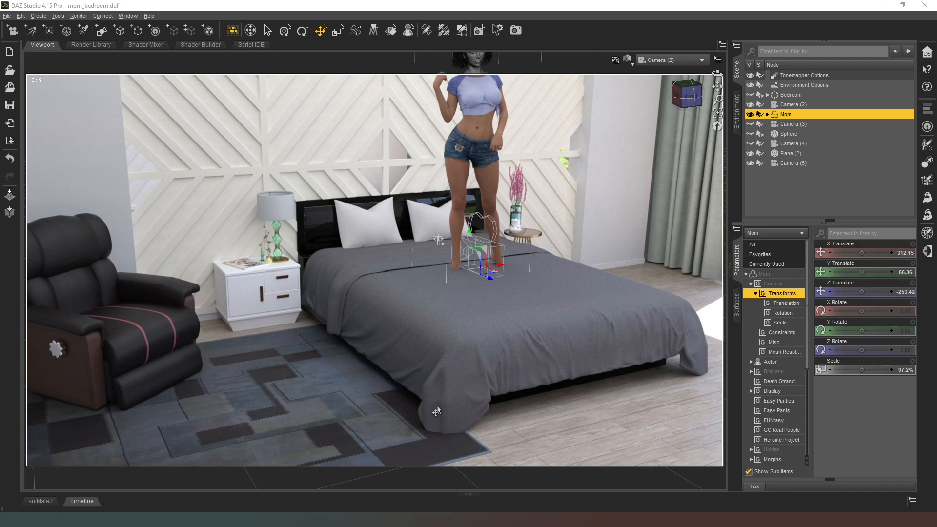
{"action": "mouse_move", "coordinate": [285, 365]}
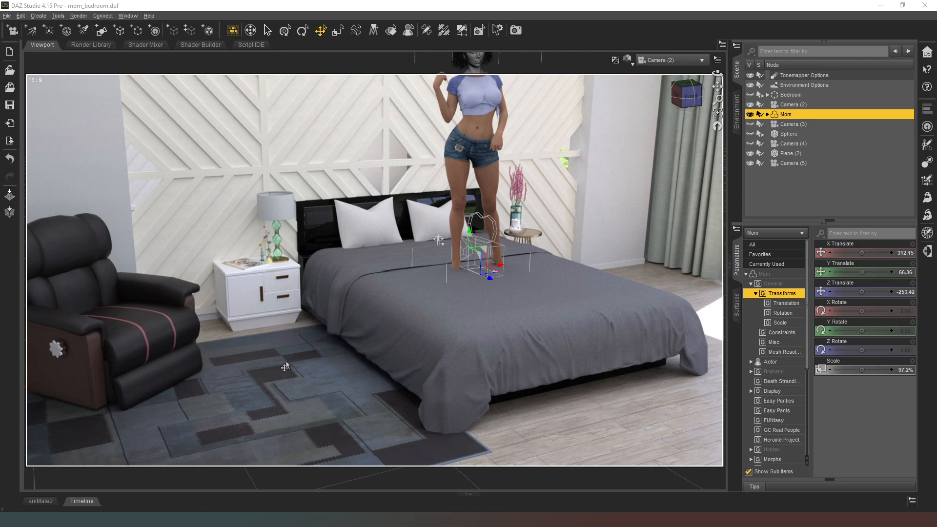
{"action": "mouse_move", "coordinate": [277, 355]}
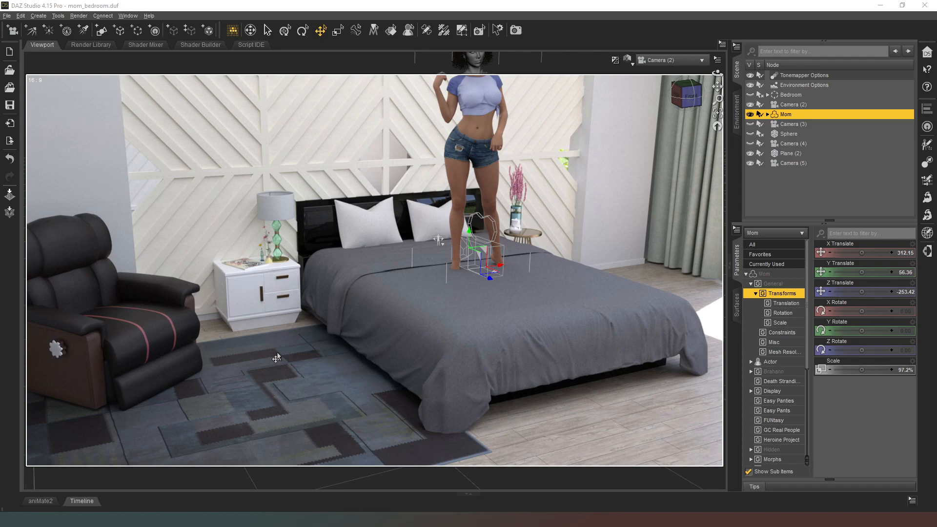
{"action": "mouse_move", "coordinate": [304, 342]}
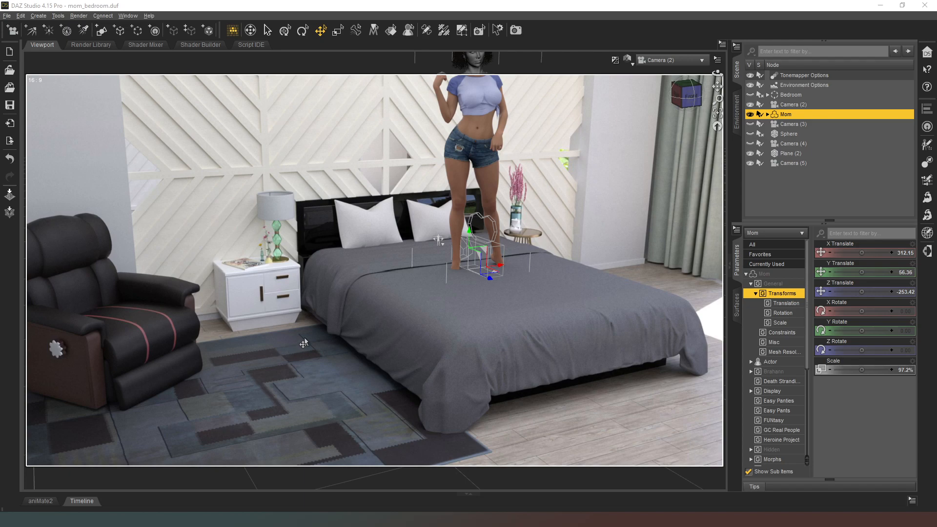
{"action": "mouse_move", "coordinate": [279, 313]}
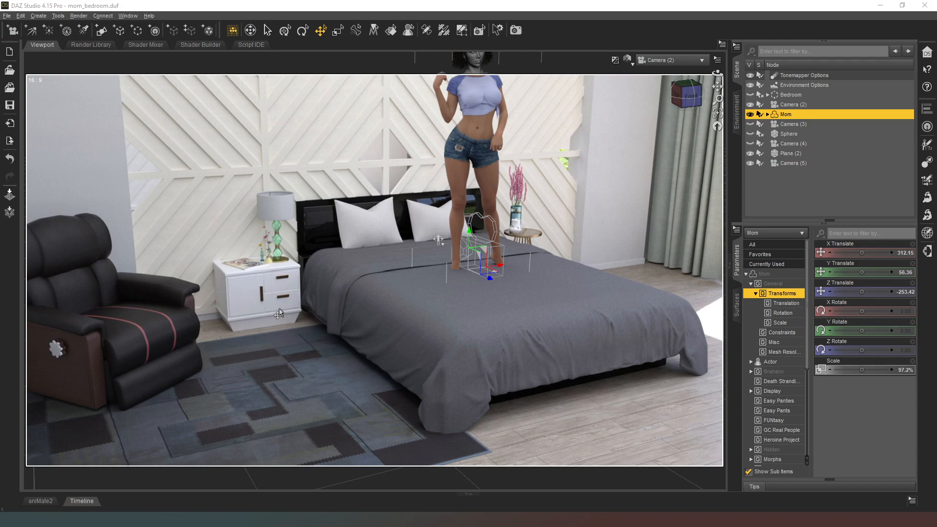
{"action": "mouse_move", "coordinate": [257, 343]}
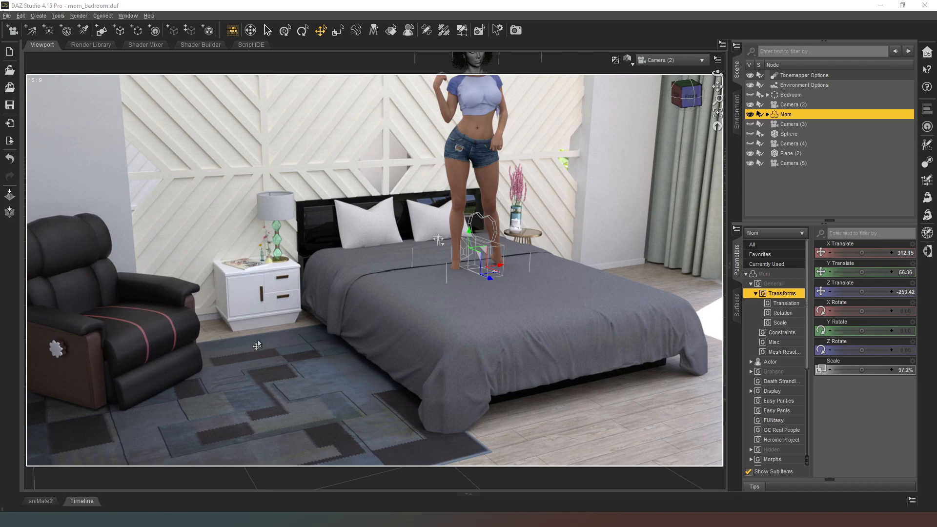
{"action": "mouse_move", "coordinate": [300, 362]}
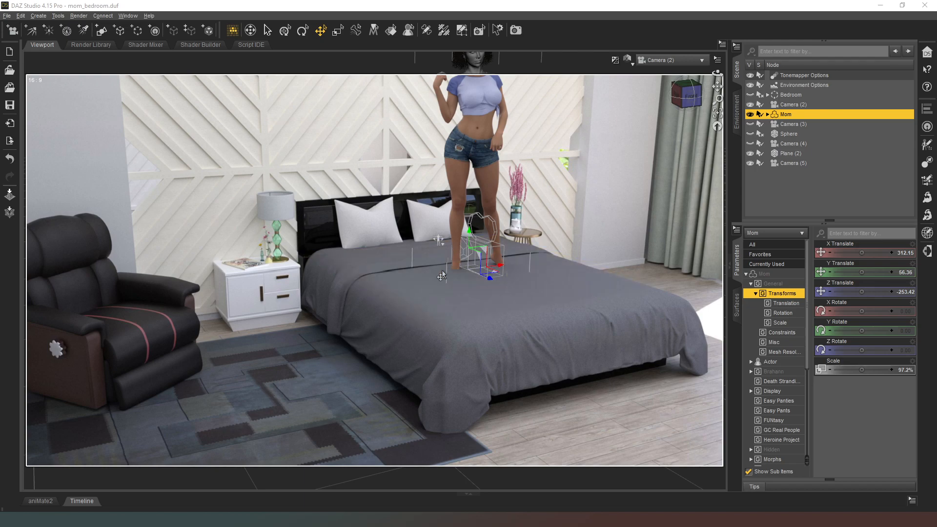
Leave Camera (2) for the Perspective view and frame Mom's legs on the bed
{"action": "left_click", "coordinate": [386, 288]}
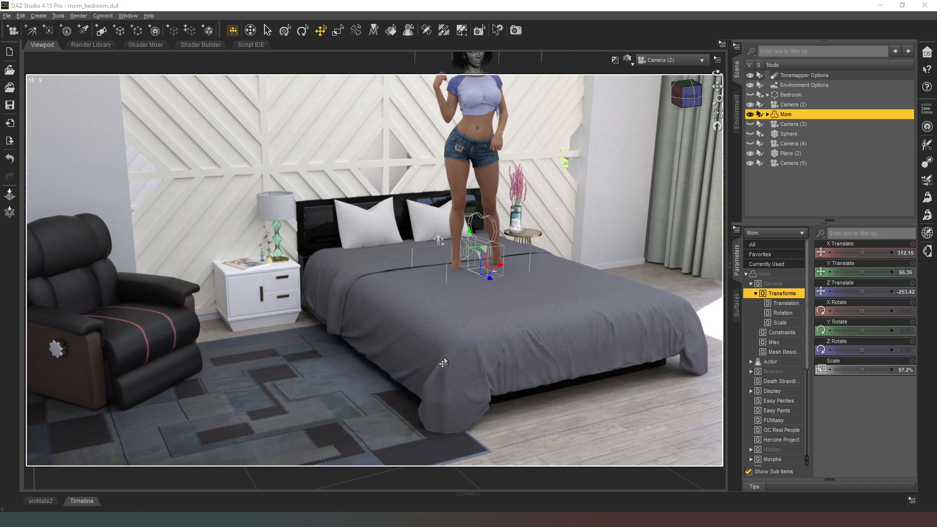
{"action": "left_click", "coordinate": [479, 299]}
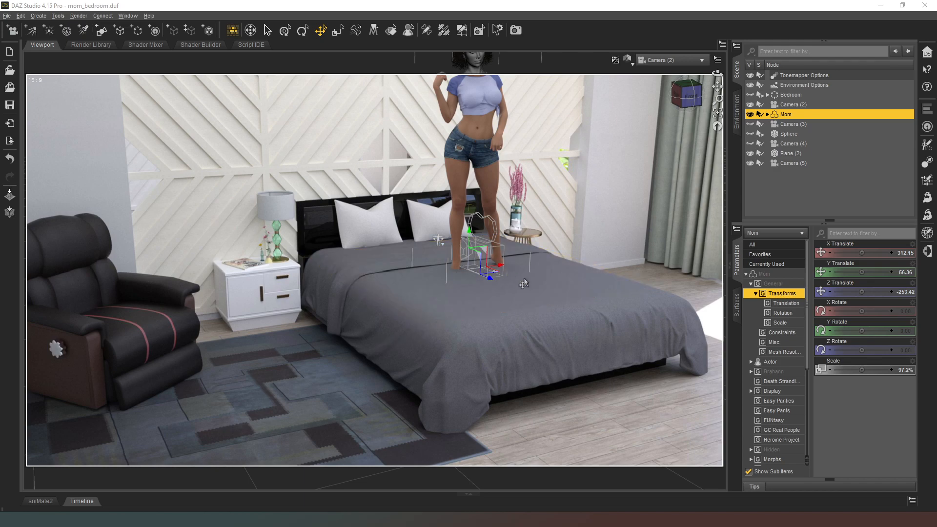
{"action": "left_click", "coordinate": [505, 293]}
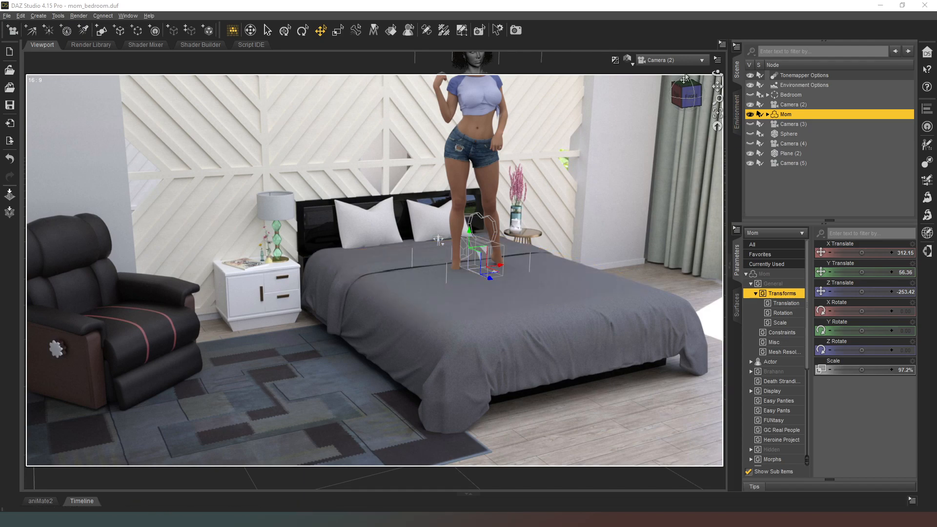
{"action": "left_click", "coordinate": [685, 88]}
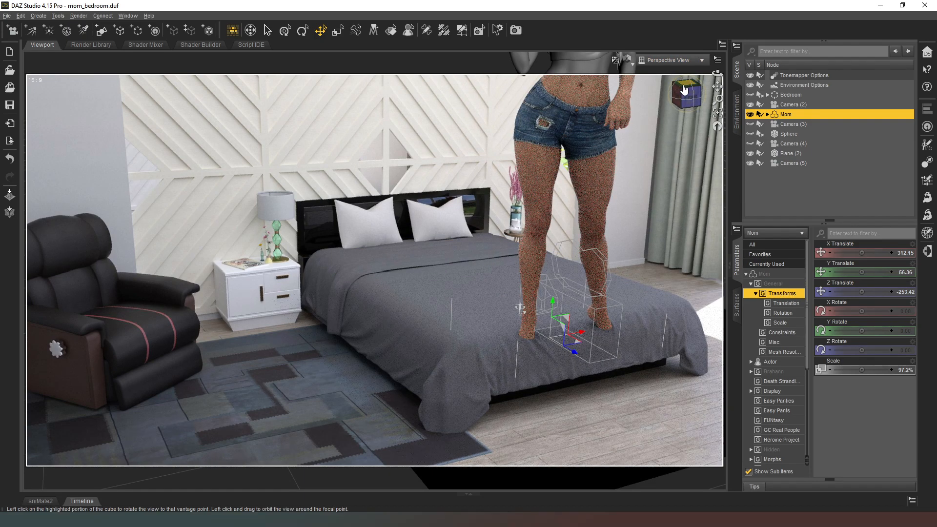
{"action": "mouse_move", "coordinate": [686, 88]}
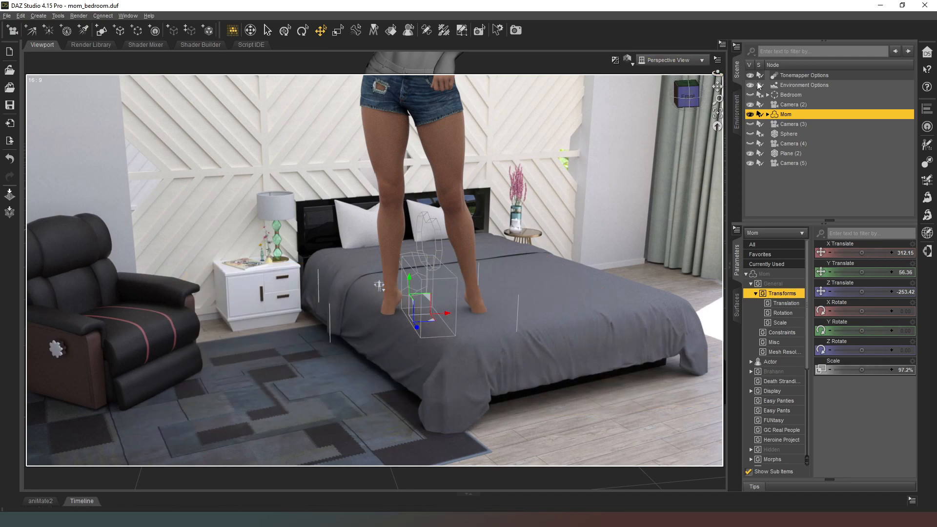
{"action": "mouse_move", "coordinate": [452, 164]}
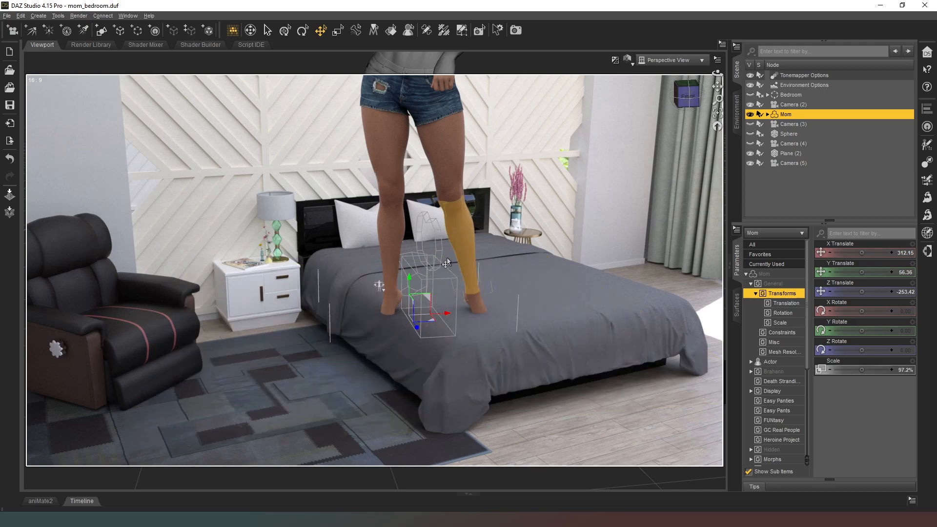
{"action": "mouse_move", "coordinate": [471, 274]}
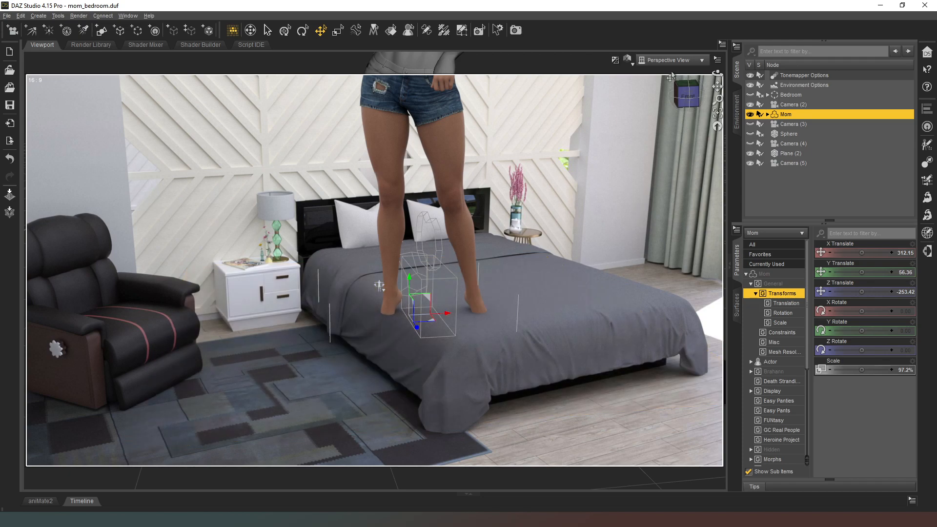
{"action": "mouse_move", "coordinate": [560, 225]}
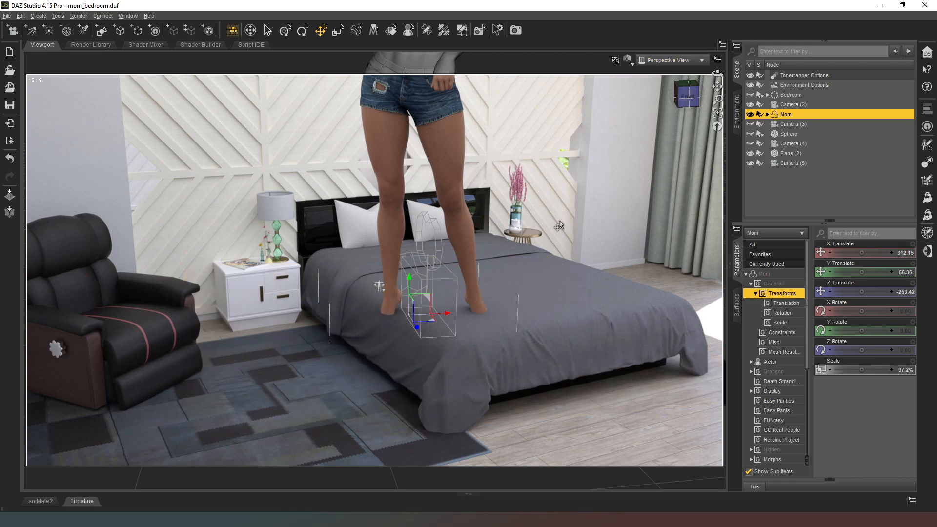
{"action": "mouse_move", "coordinate": [417, 266]}
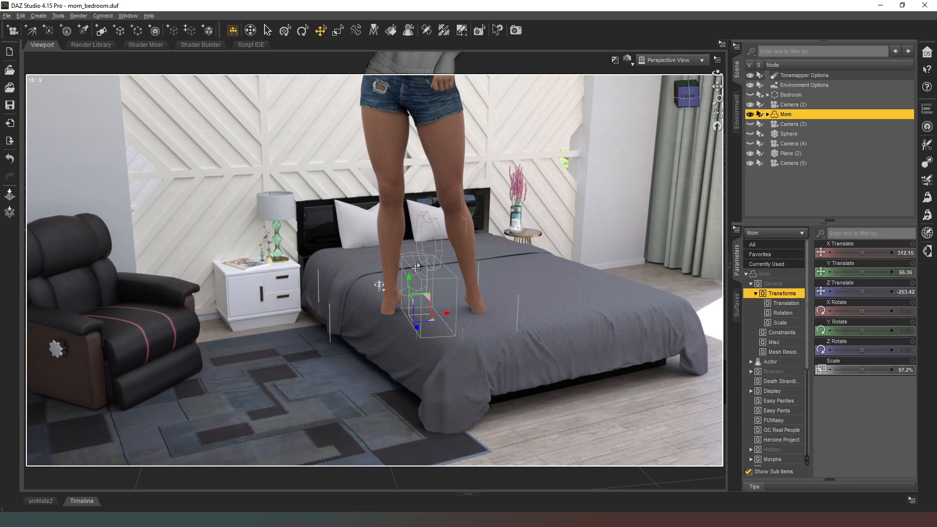
{"action": "mouse_move", "coordinate": [524, 306]}
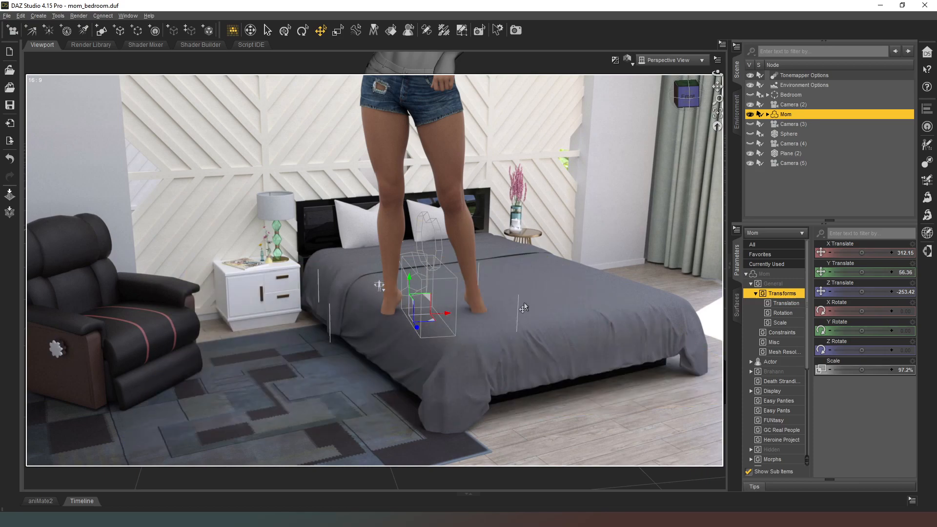
{"action": "mouse_move", "coordinate": [529, 179]}
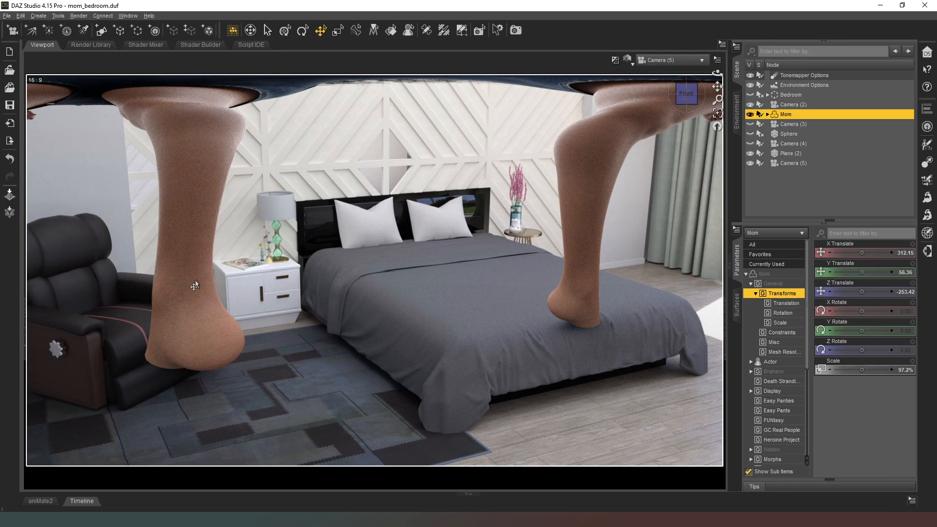
{"action": "mouse_move", "coordinate": [387, 278]}
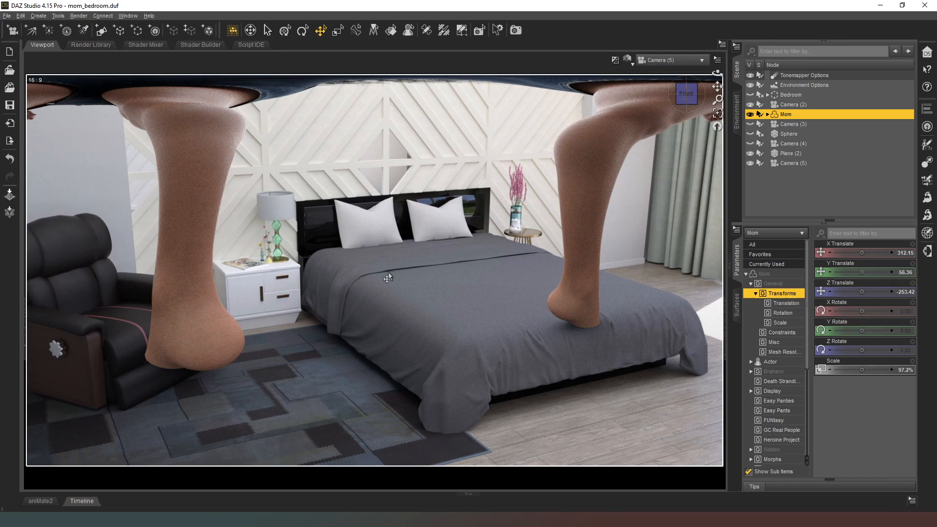
{"action": "mouse_move", "coordinate": [608, 119]}
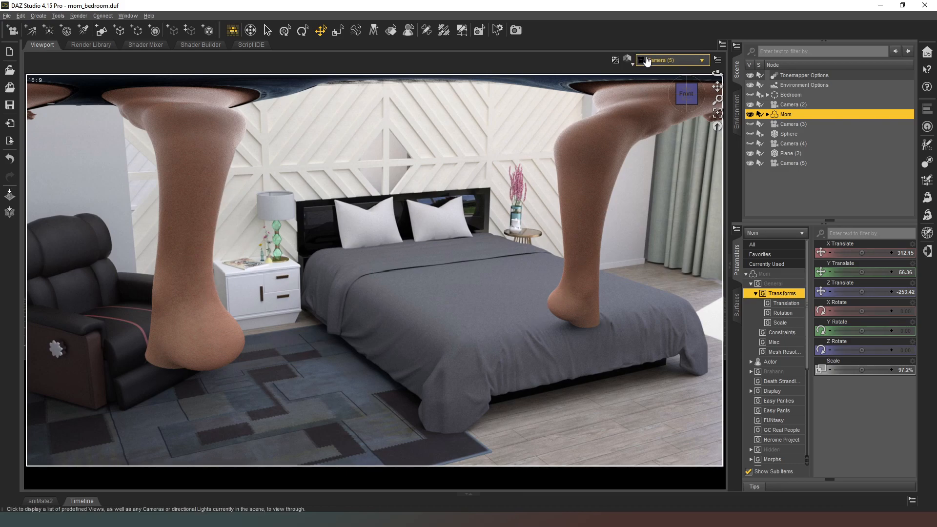
Pick Camera (2) from the viewport's view list
{"action": "left_click", "coordinate": [672, 59]}
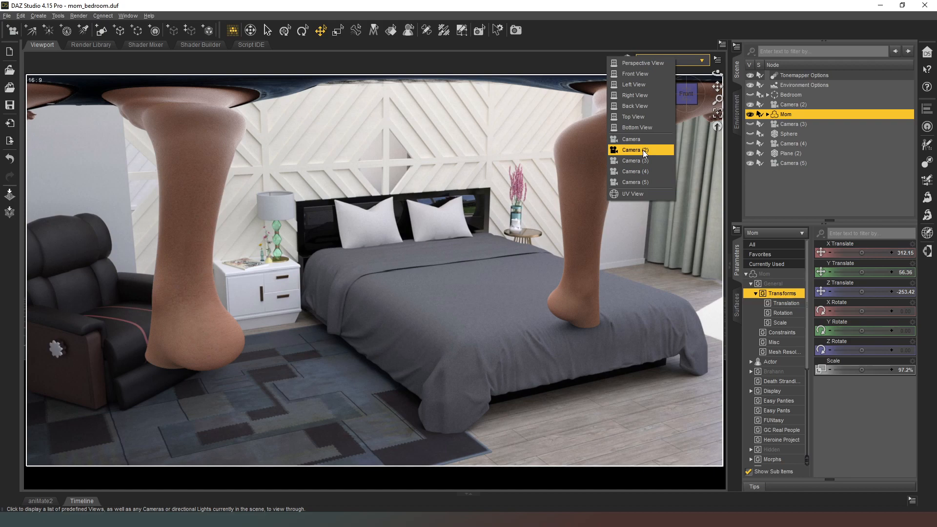
{"action": "left_click", "coordinate": [633, 149]}
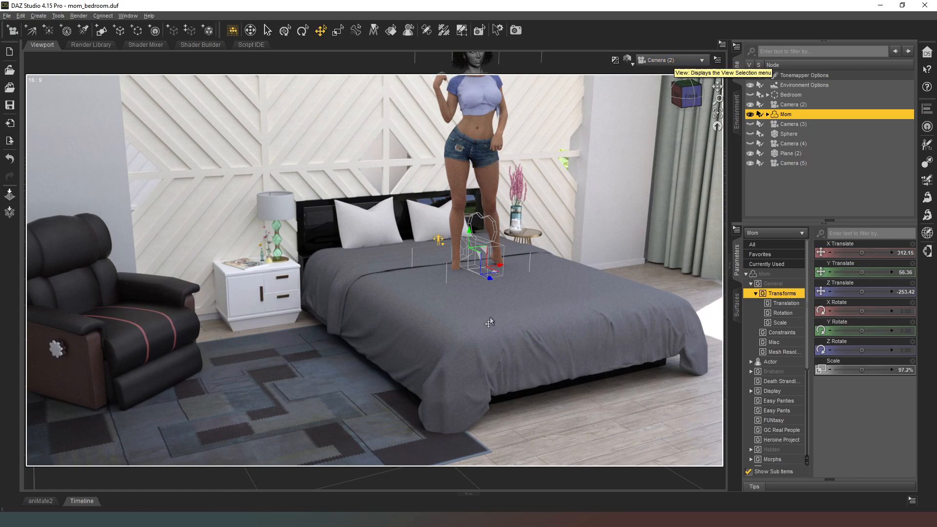
{"action": "mouse_move", "coordinate": [432, 289]}
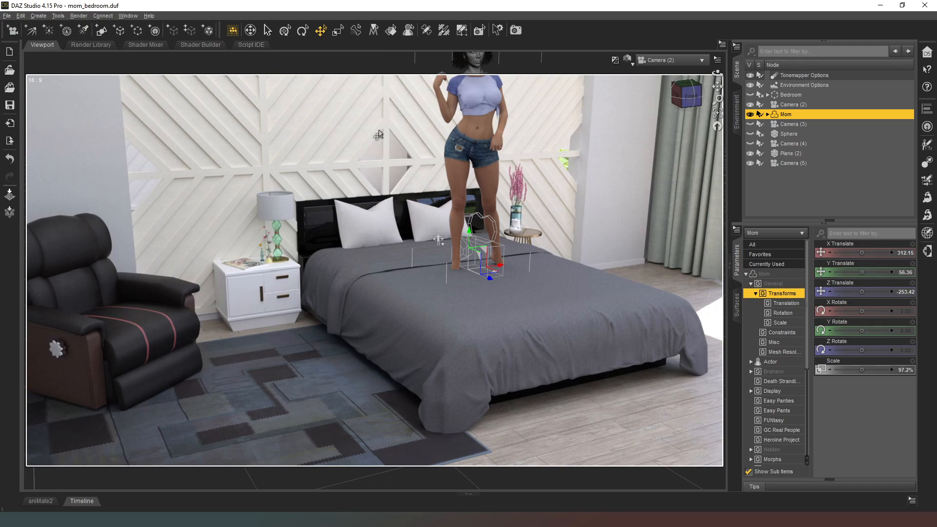
{"action": "mouse_move", "coordinate": [253, 199]}
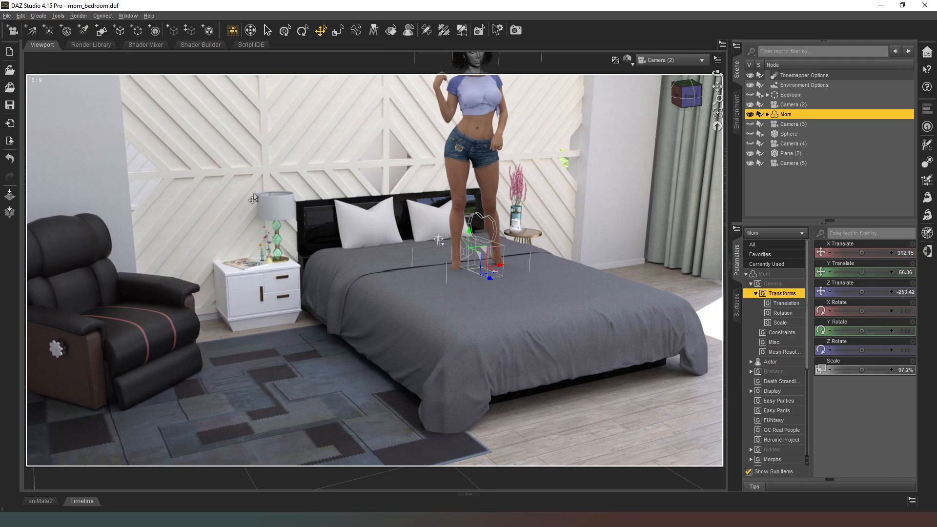
{"action": "mouse_move", "coordinate": [293, 181]}
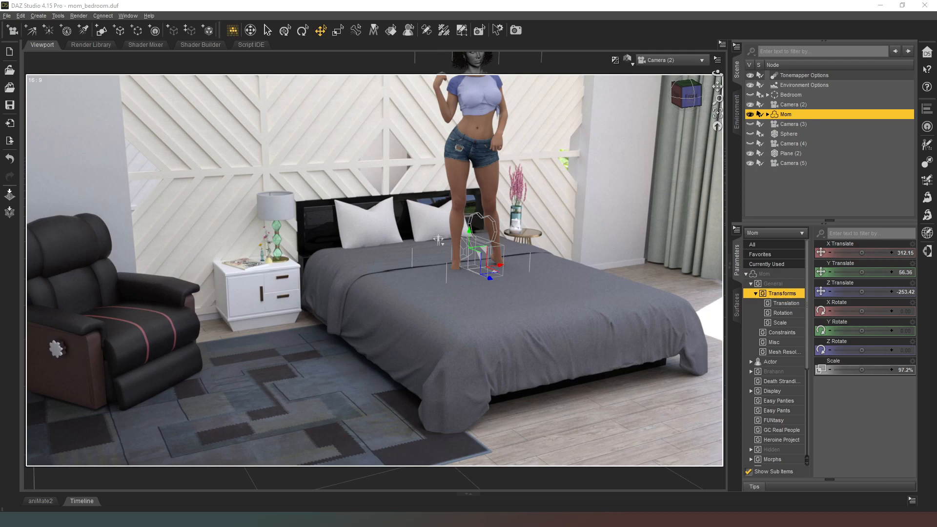
{"action": "mouse_move", "coordinate": [84, 164]}
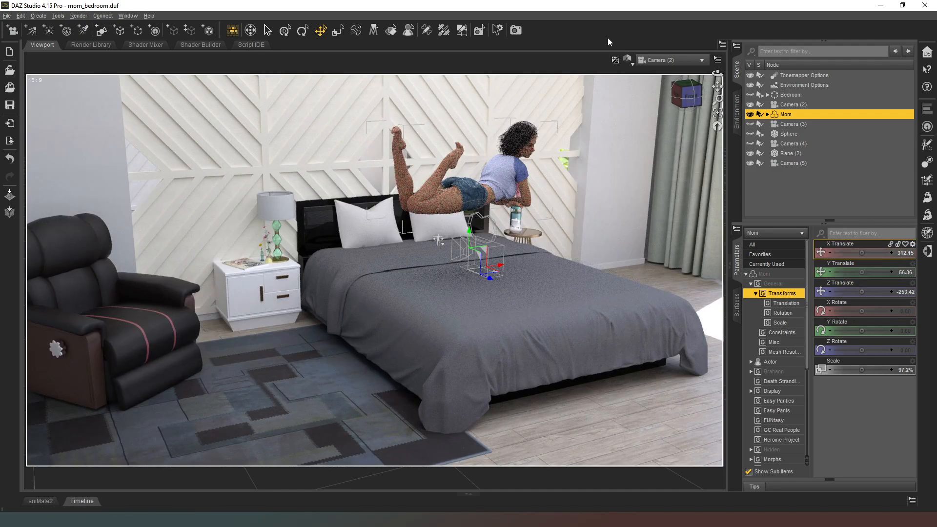
Switch the viewport to Perspective View
{"action": "left_click", "coordinate": [615, 59]}
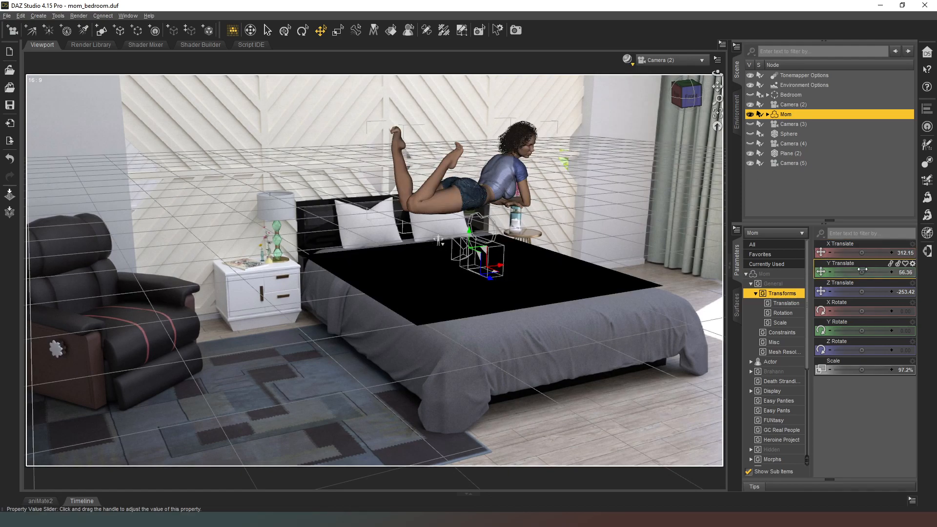
{"action": "mouse_move", "coordinate": [424, 301]}
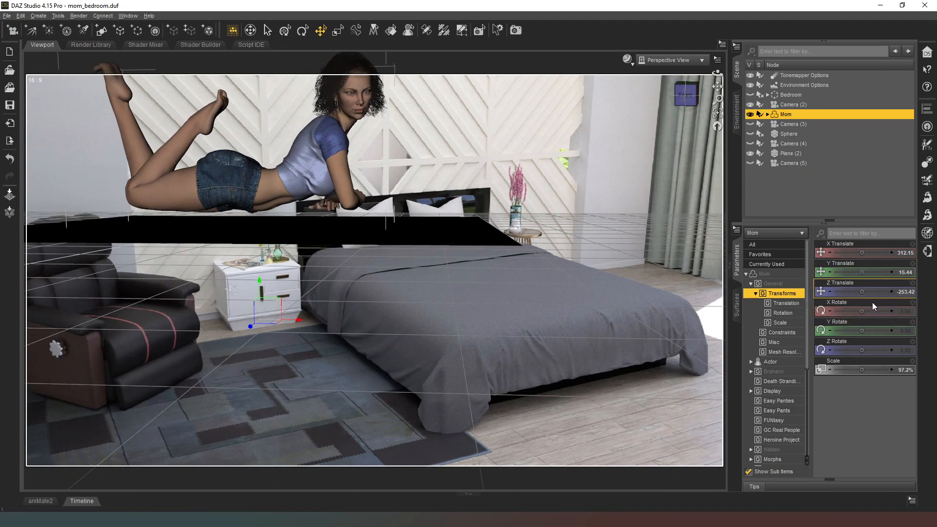
{"action": "double_click", "coordinate": [870, 331]}
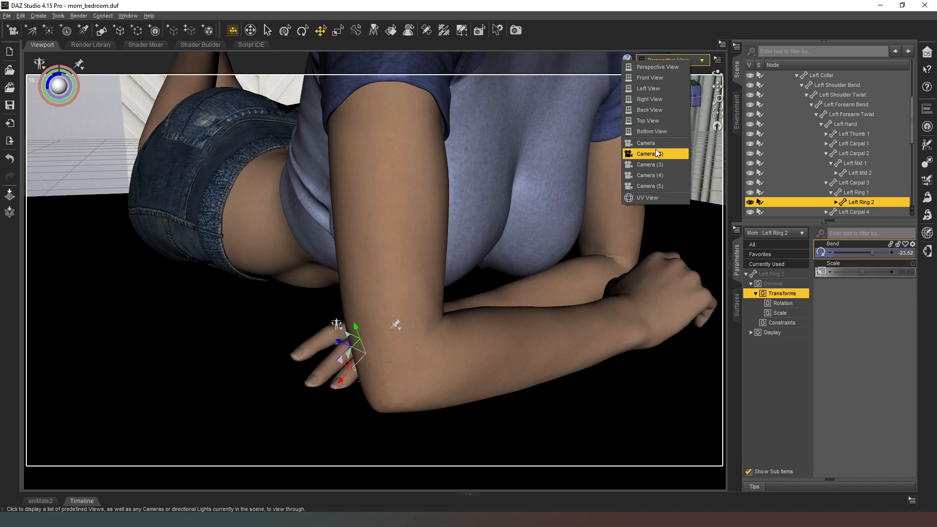
Return to Camera (2), collapse Mom's bone hierarchy, and select the Mom figure
{"action": "left_click", "coordinate": [645, 142]}
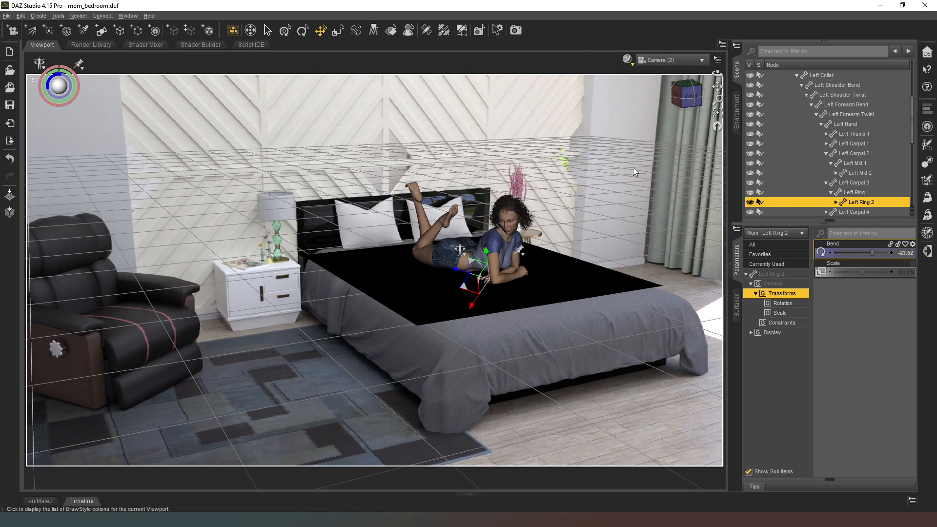
{"action": "mouse_move", "coordinate": [654, 345]}
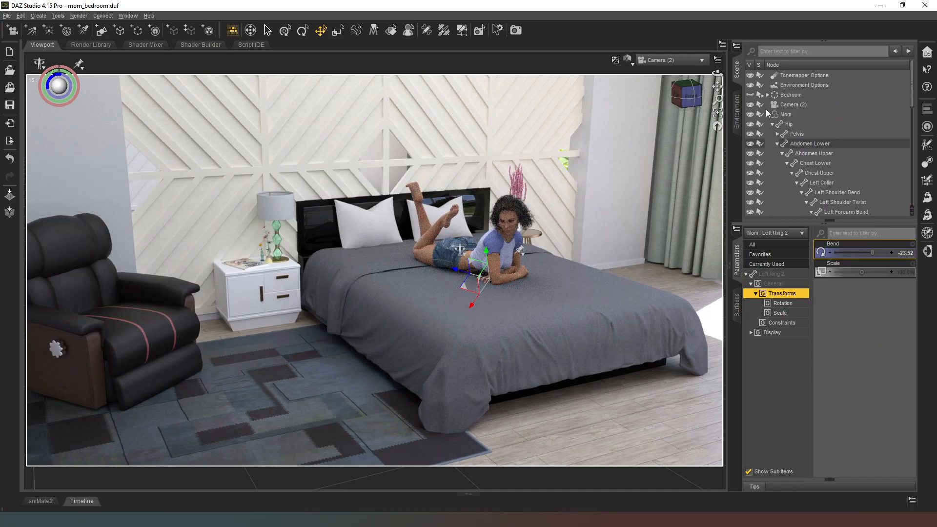
{"action": "left_click", "coordinate": [771, 114]}
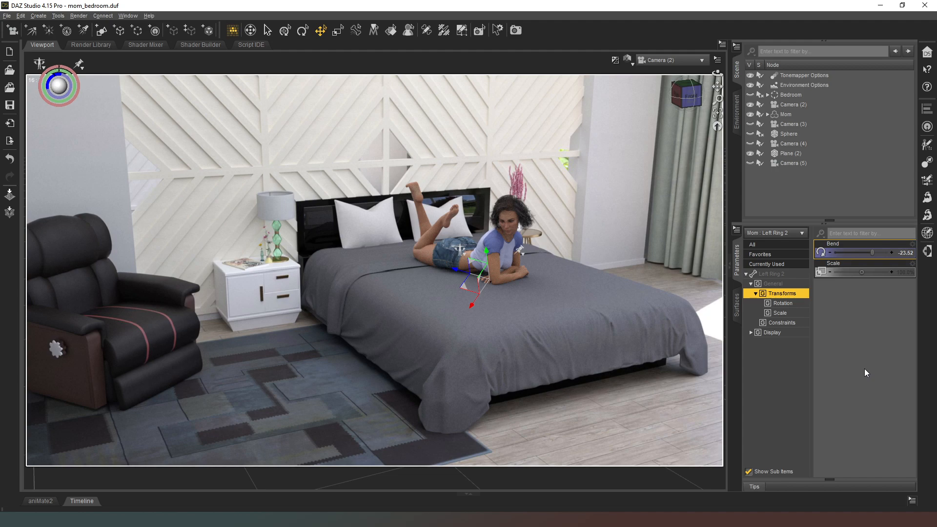
{"action": "mouse_move", "coordinate": [788, 347]}
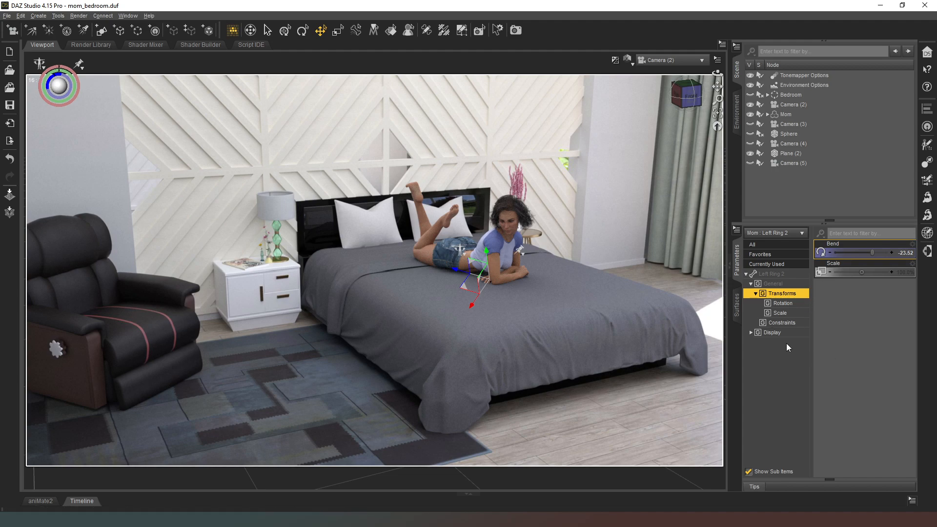
{"action": "mouse_move", "coordinate": [679, 373]}
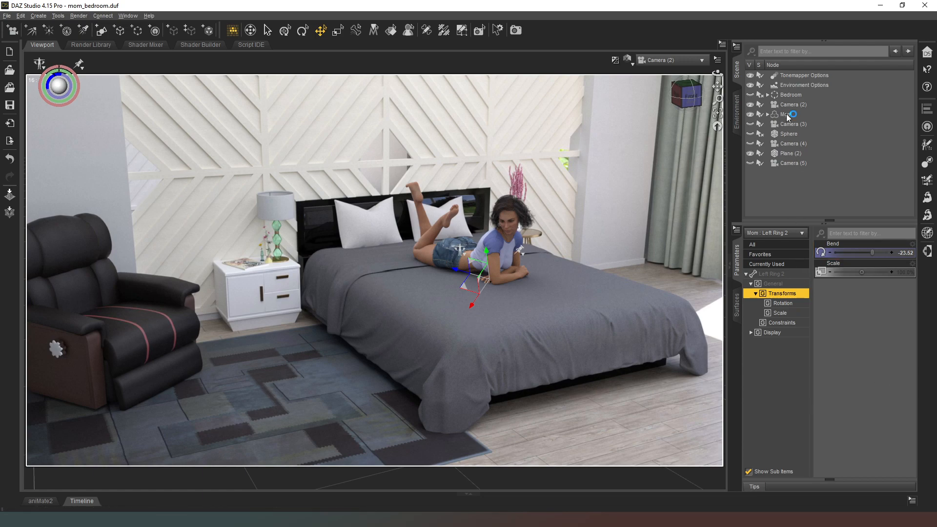
{"action": "left_click", "coordinate": [788, 115]}
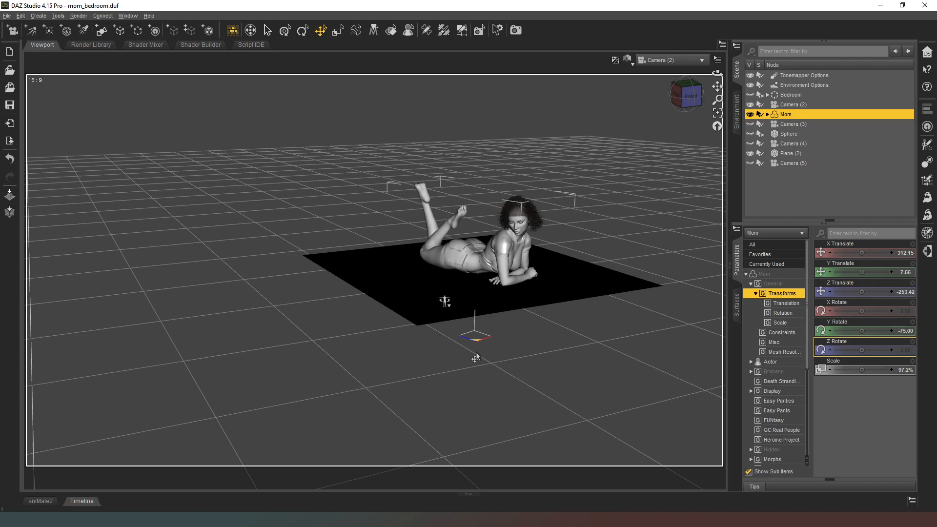
{"action": "mouse_move", "coordinate": [469, 361]}
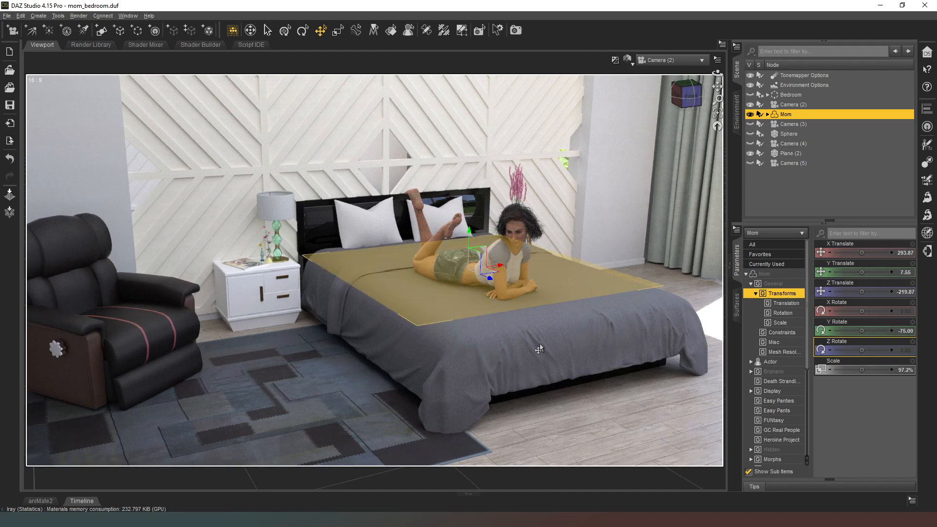
{"action": "left_click", "coordinate": [790, 153]}
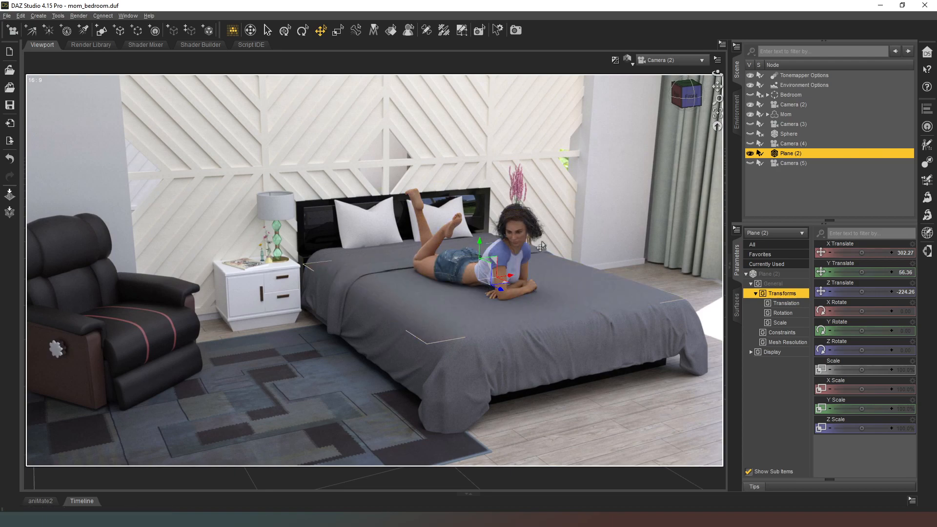
{"action": "mouse_move", "coordinate": [304, 465]}
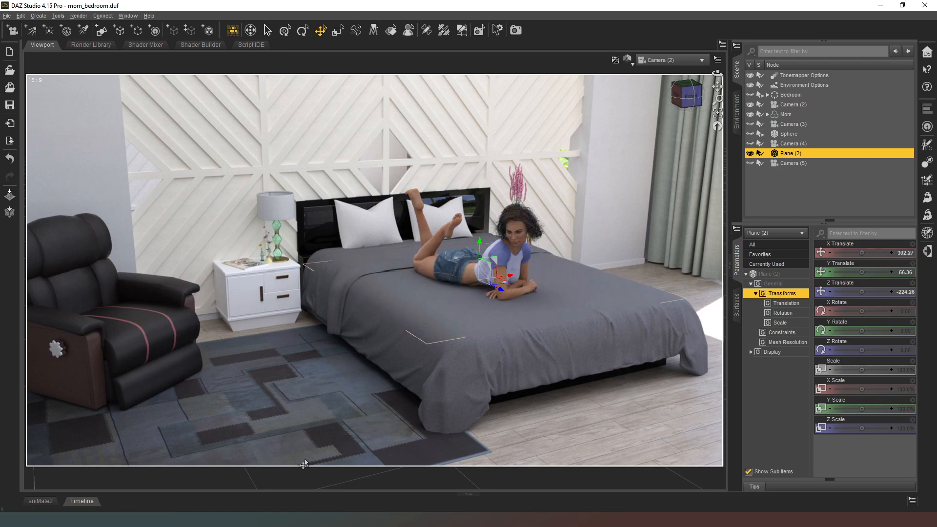
{"action": "mouse_move", "coordinate": [538, 233]}
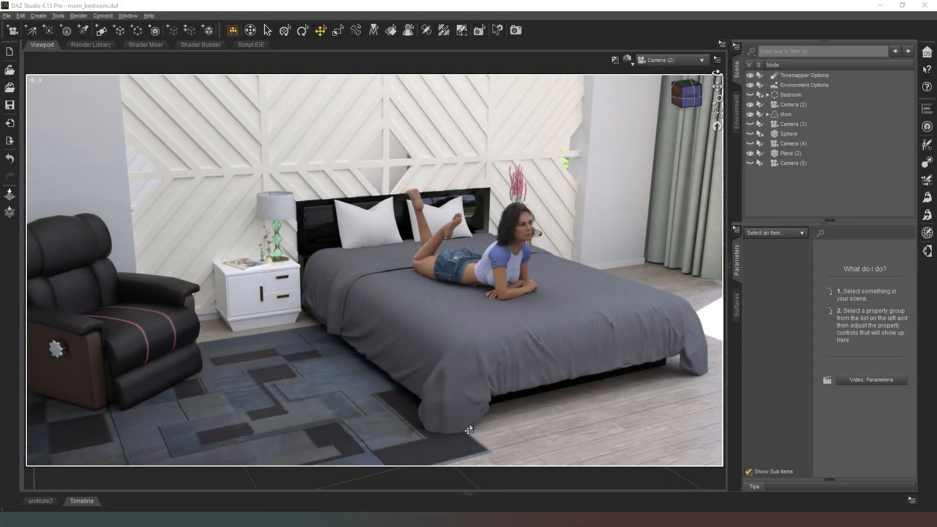
{"action": "mouse_move", "coordinate": [540, 226]}
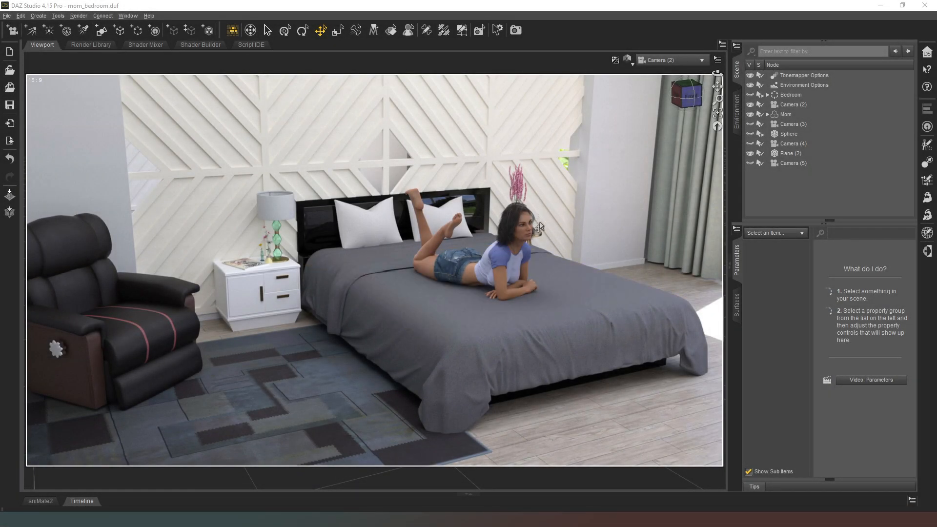
{"action": "mouse_move", "coordinate": [357, 475]}
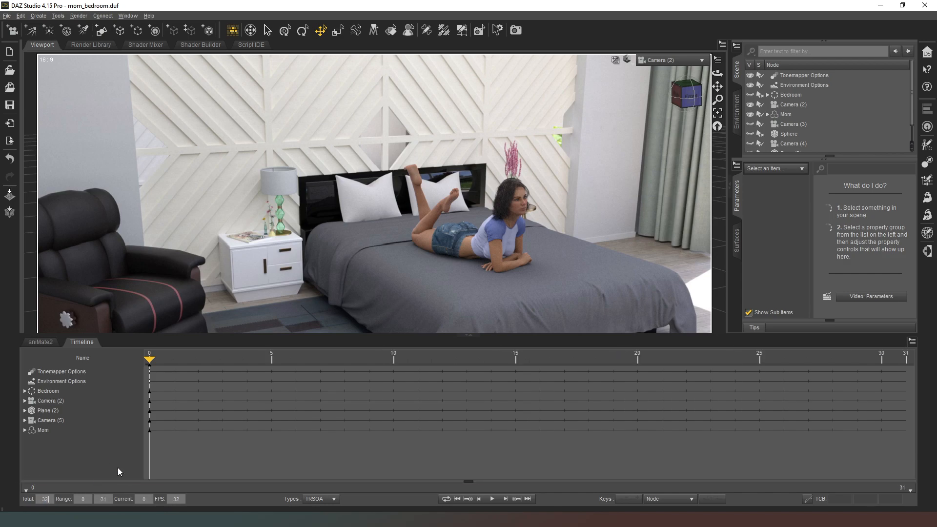
{"action": "mouse_move", "coordinate": [176, 498]}
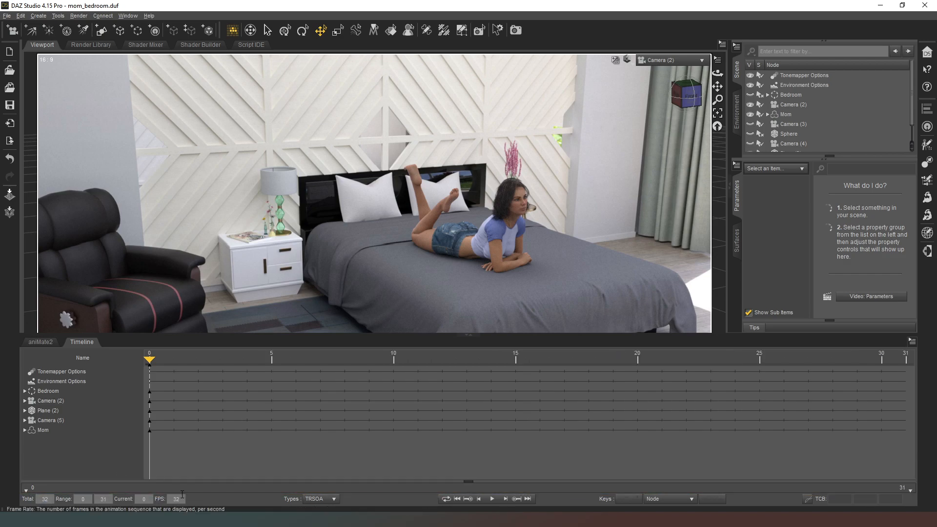
Show the aniMate2 tab with Mom's animation block
{"action": "left_click", "coordinate": [39, 341]}
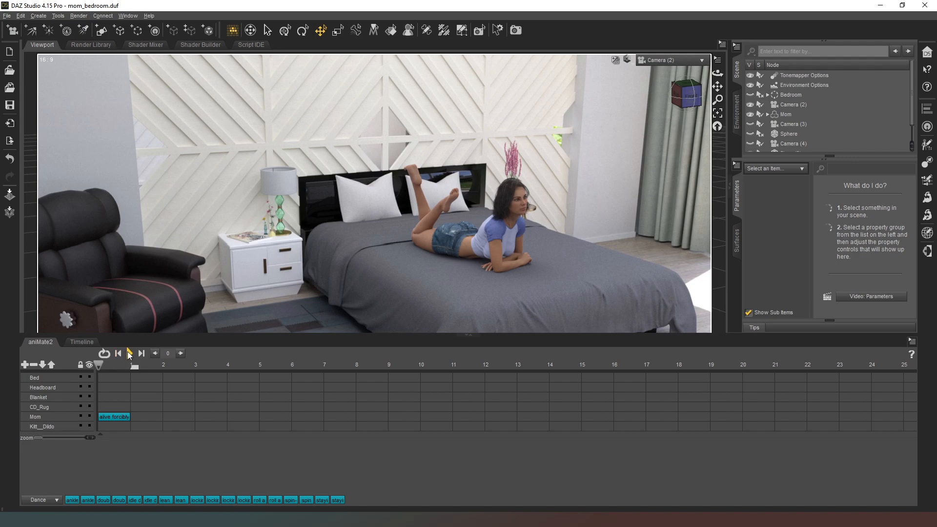
{"action": "left_click", "coordinate": [129, 353]}
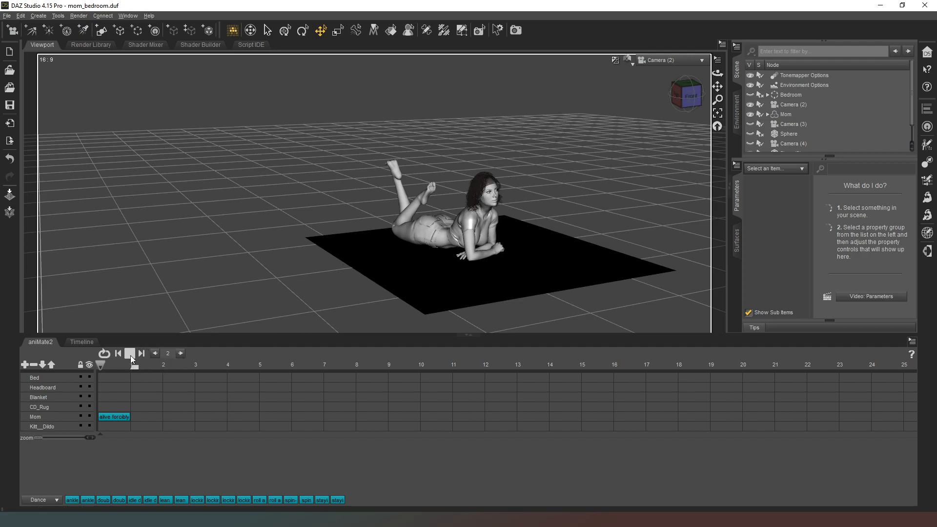
{"action": "left_click", "coordinate": [130, 353]}
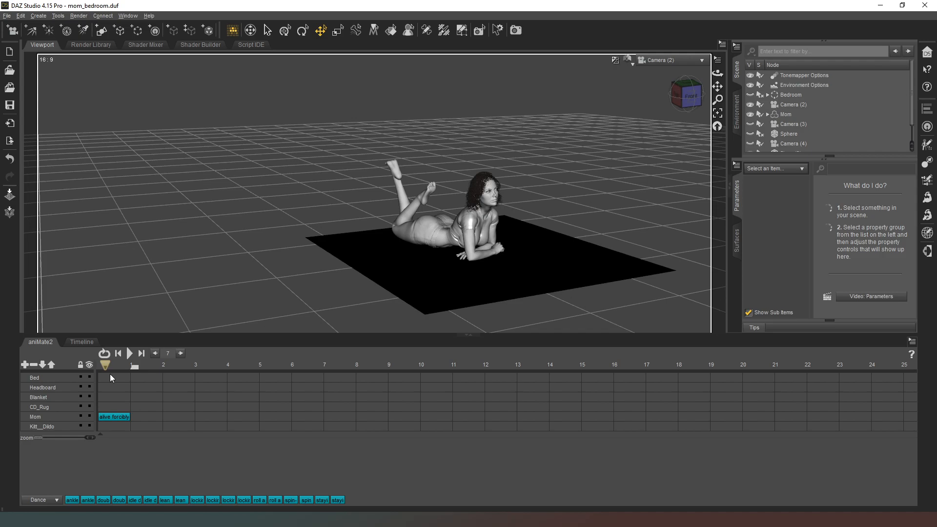
{"action": "left_click", "coordinate": [117, 353]}
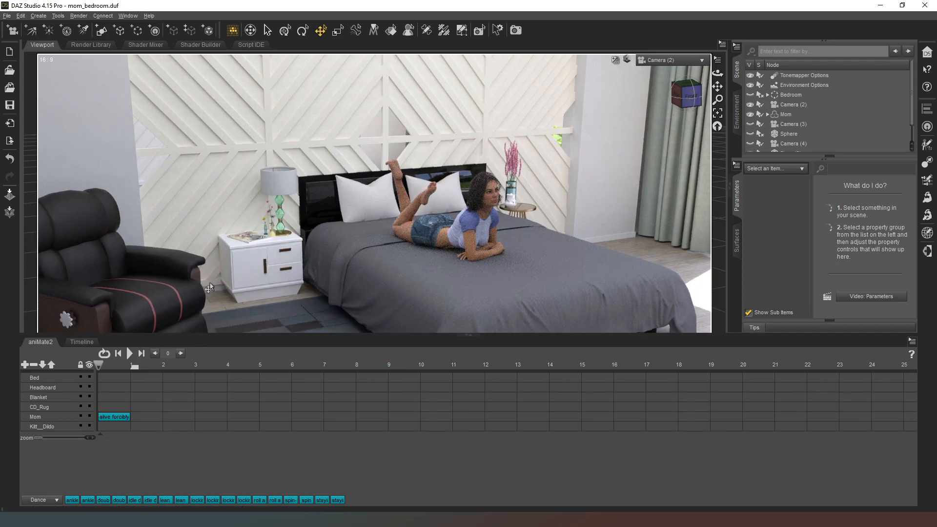
{"action": "mouse_move", "coordinate": [186, 306]}
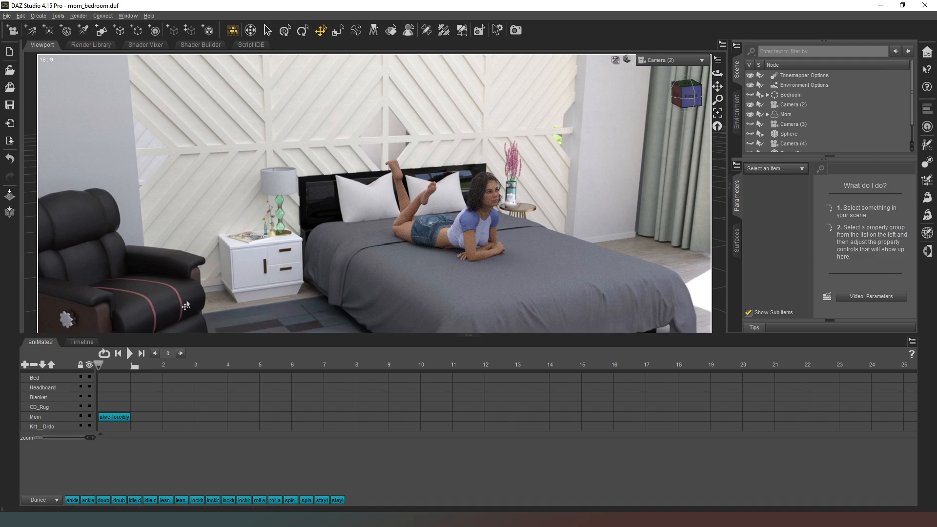
{"action": "mouse_move", "coordinate": [123, 300]}
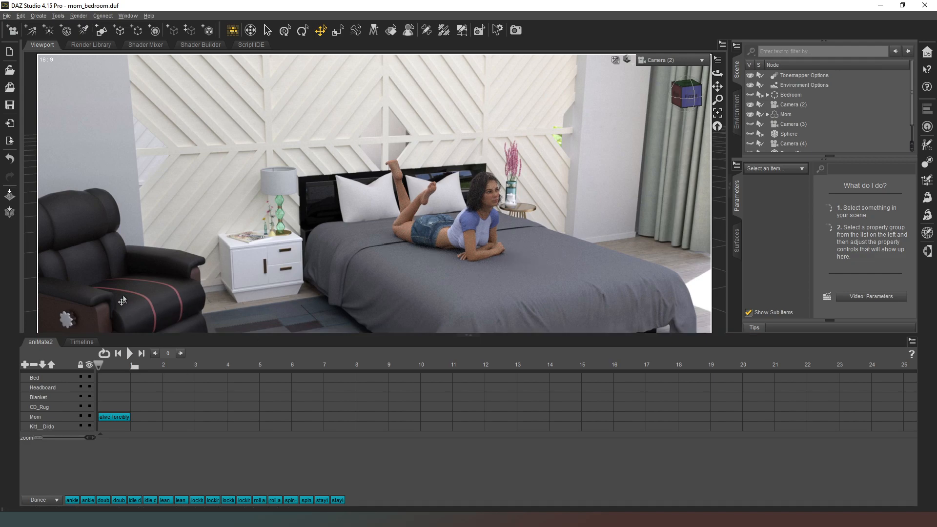
{"action": "mouse_move", "coordinate": [247, 222]}
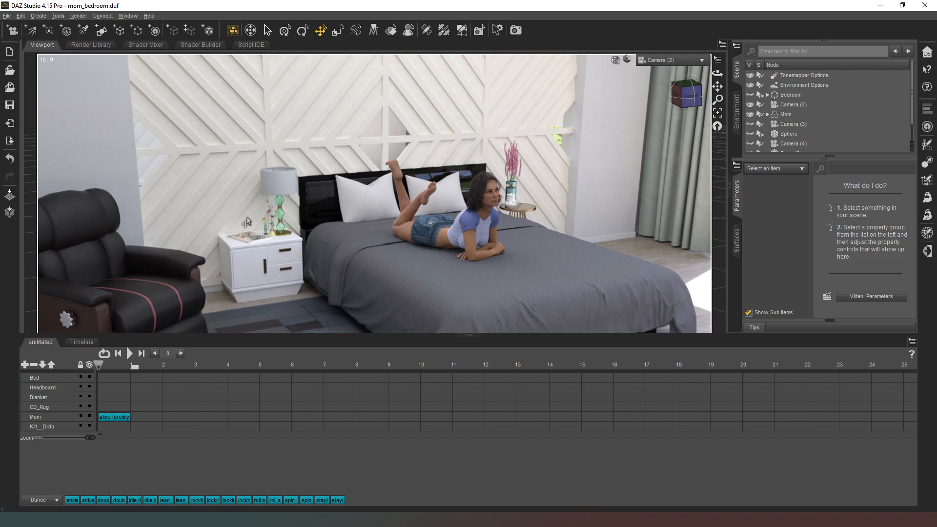
{"action": "mouse_move", "coordinate": [217, 217]}
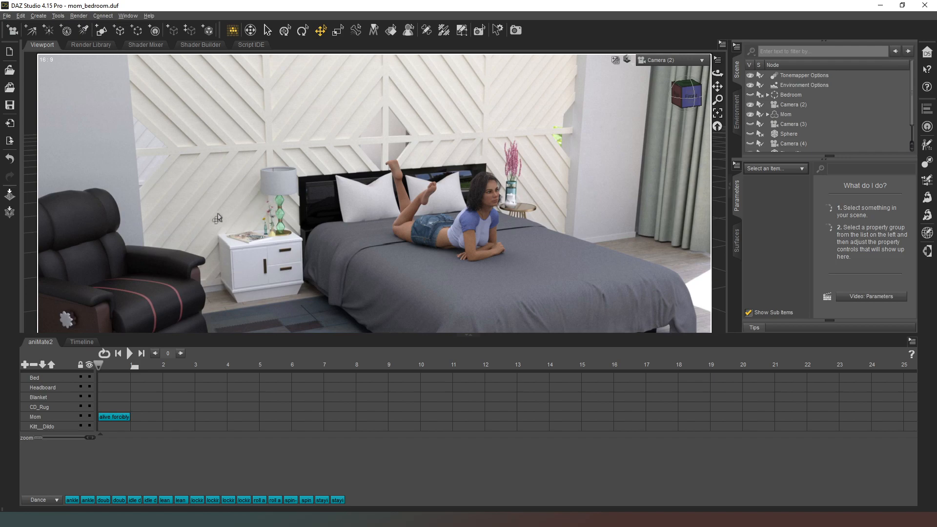
{"action": "mouse_move", "coordinate": [257, 233]}
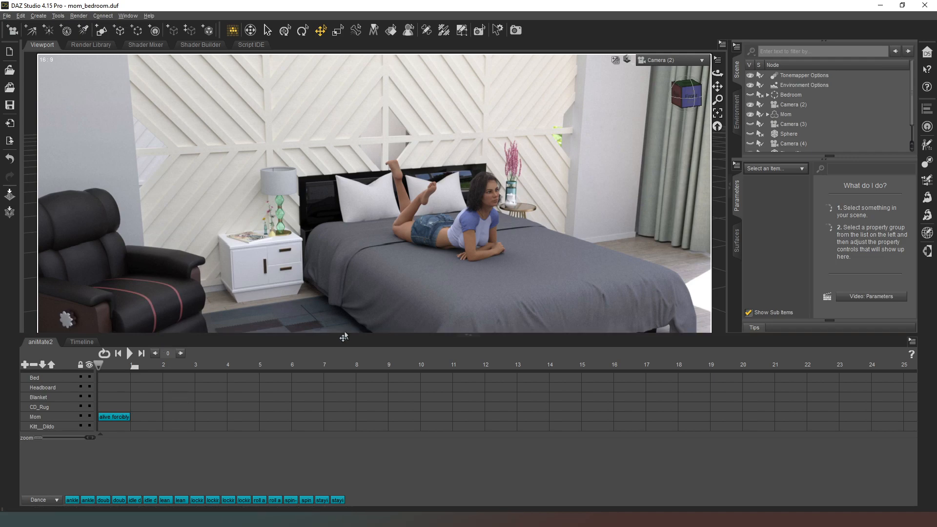
{"action": "mouse_move", "coordinate": [793, 215]}
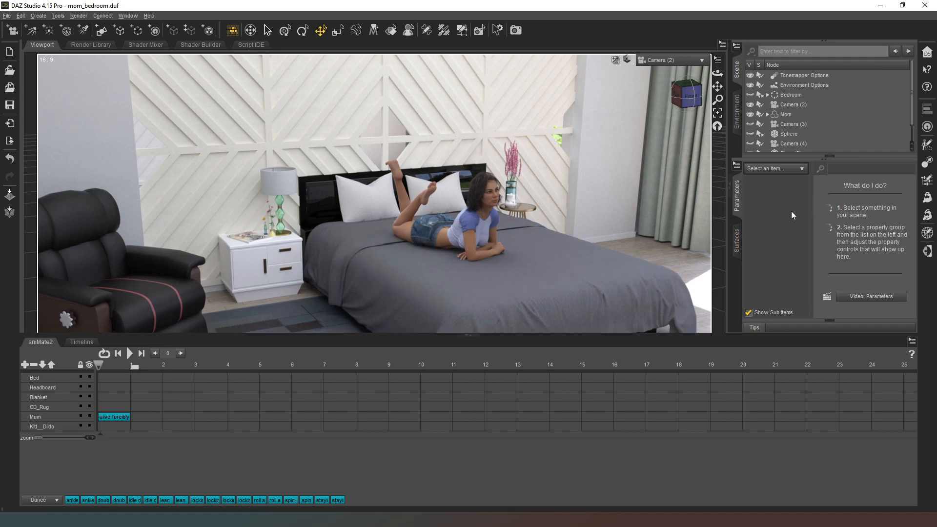
{"action": "mouse_move", "coordinate": [499, 457]}
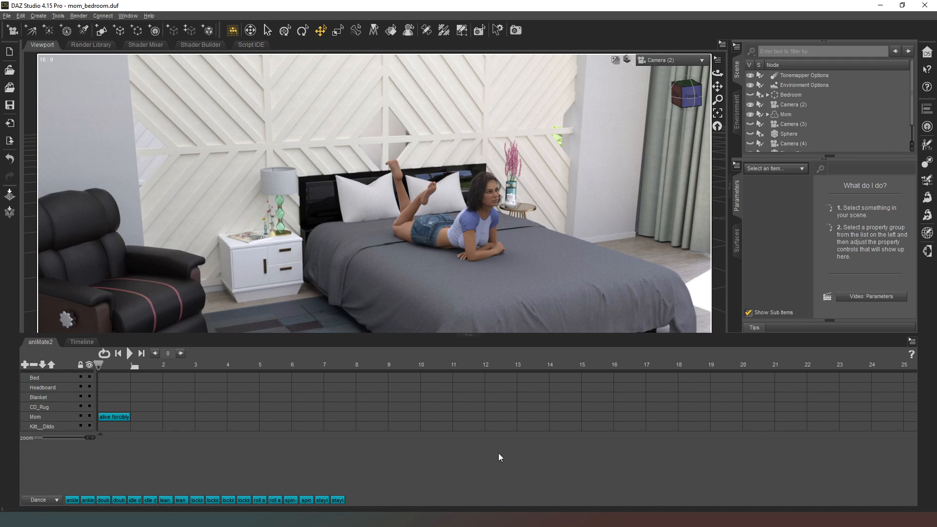
{"action": "mouse_move", "coordinate": [468, 447]}
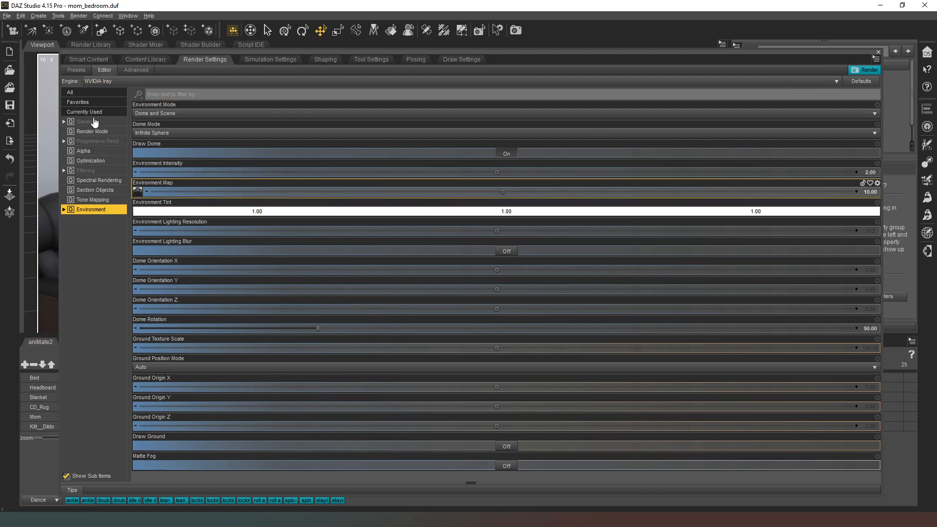
Set Render Type to Image Series for frames 0–31 and begin the MomBedLay series name
{"action": "left_click", "coordinate": [86, 121]}
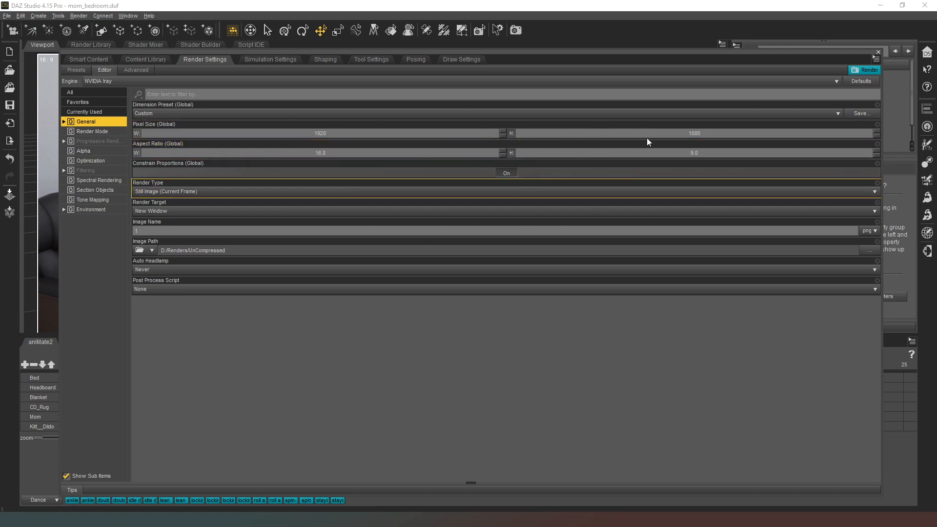
{"action": "left_click", "coordinate": [873, 191]}
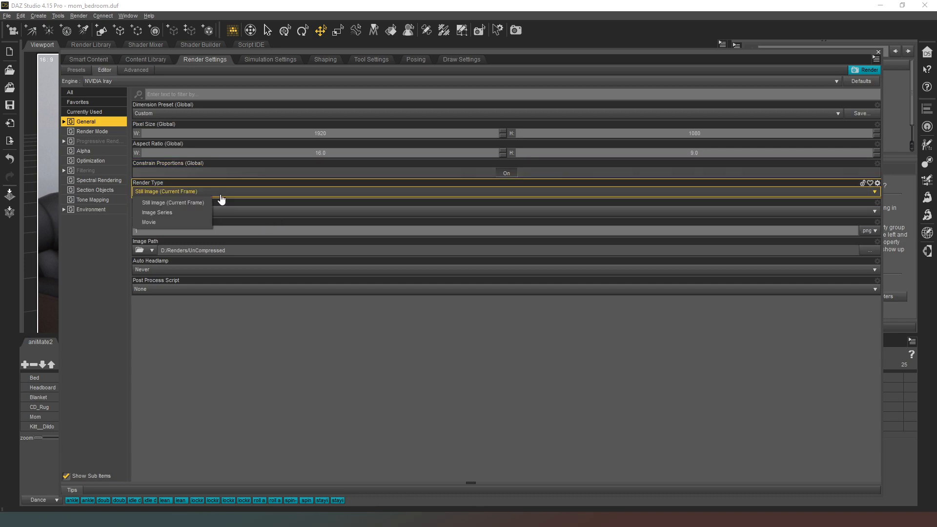
{"action": "mouse_move", "coordinate": [157, 212]}
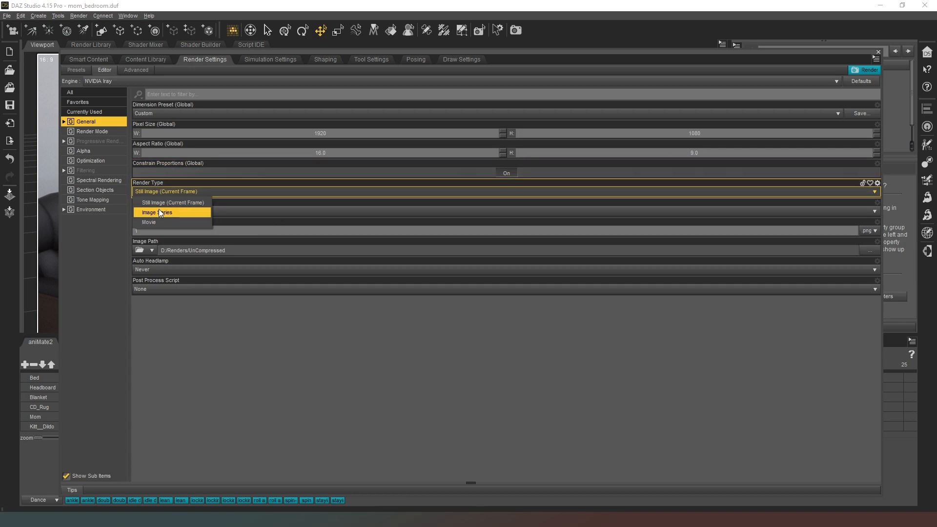
{"action": "left_click", "coordinate": [157, 212]}
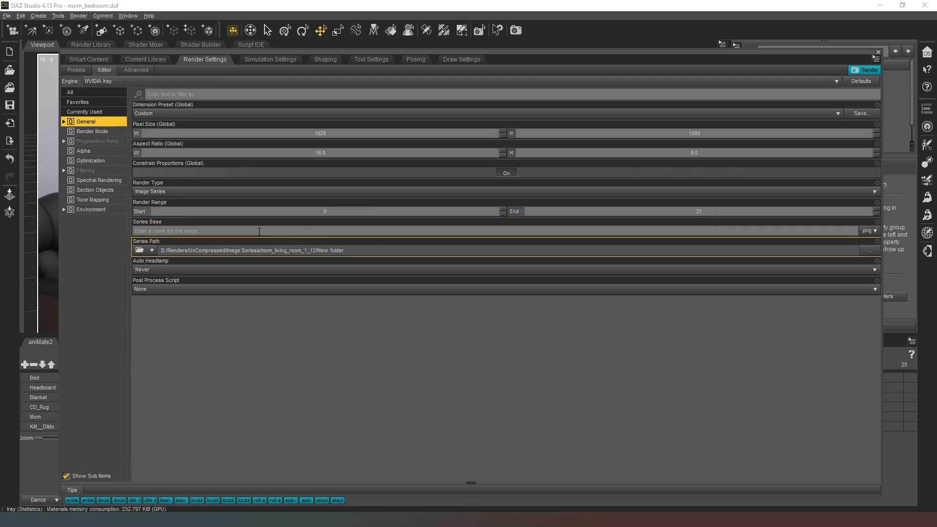
{"action": "mouse_move", "coordinate": [327, 255]}
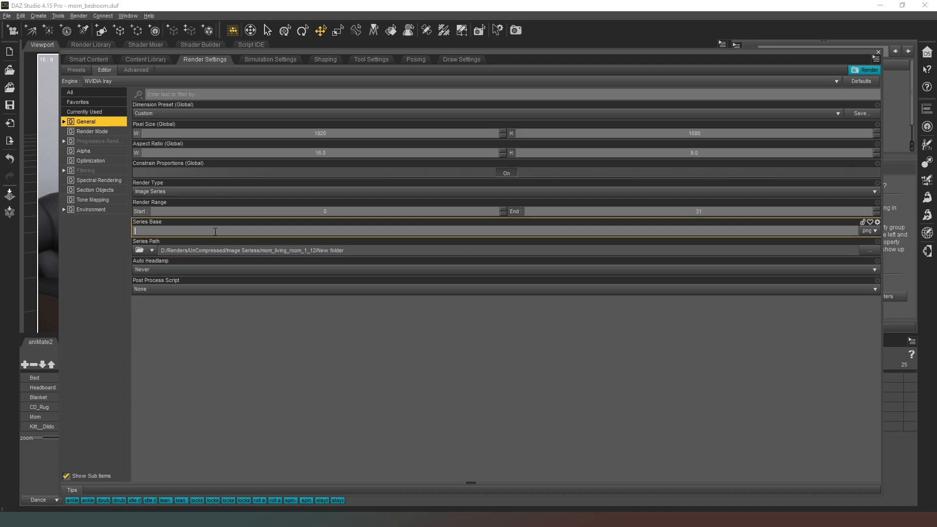
{"action": "type", "text": "MomBedLa"}
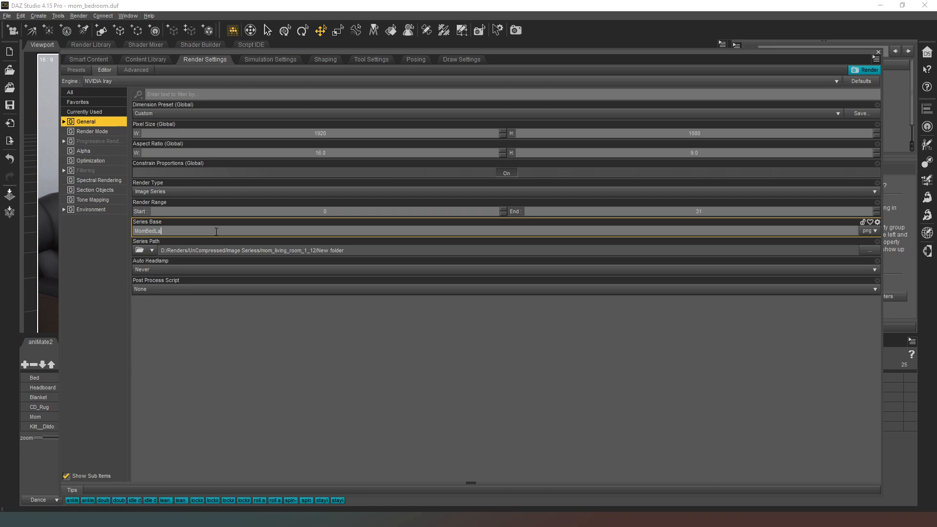
{"action": "mouse_move", "coordinate": [149, 133]}
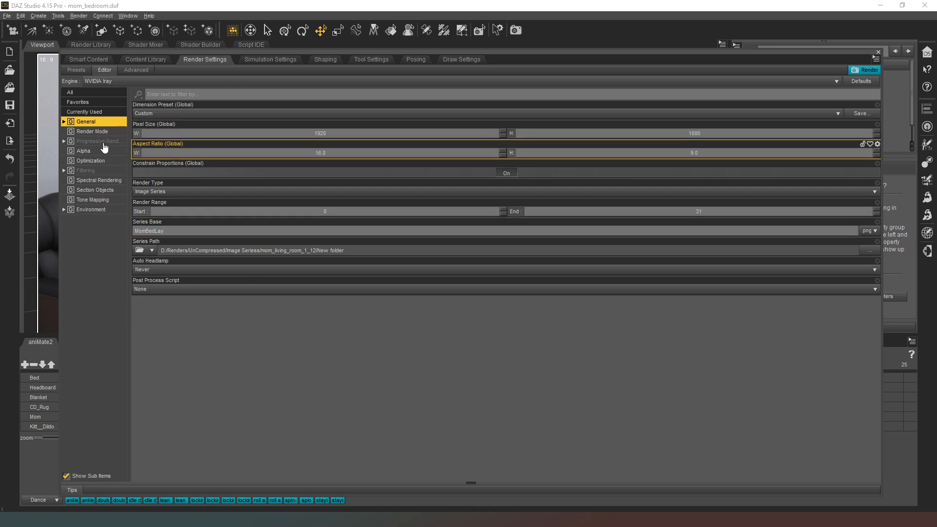
Show the Progressive Rendering settings to enter 1000 Max Samples
{"action": "left_click", "coordinate": [99, 141]}
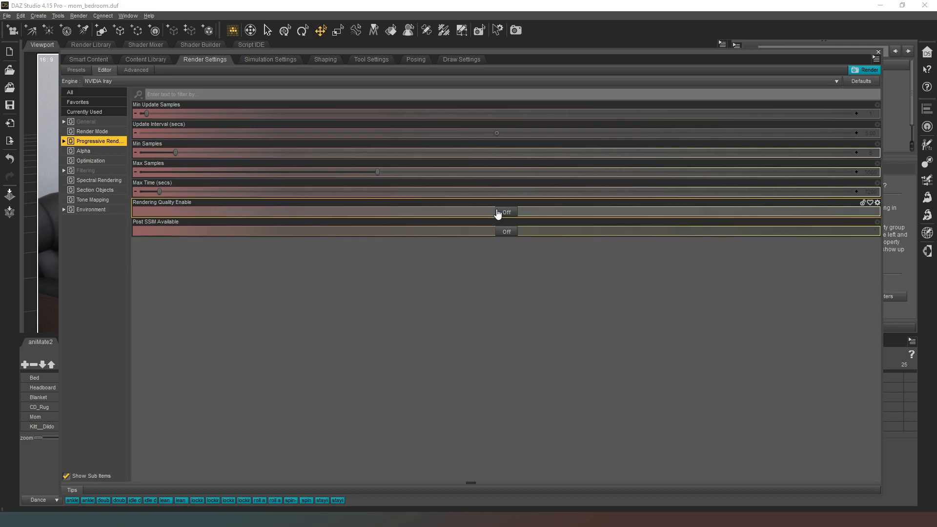
{"action": "mouse_move", "coordinate": [866, 152]}
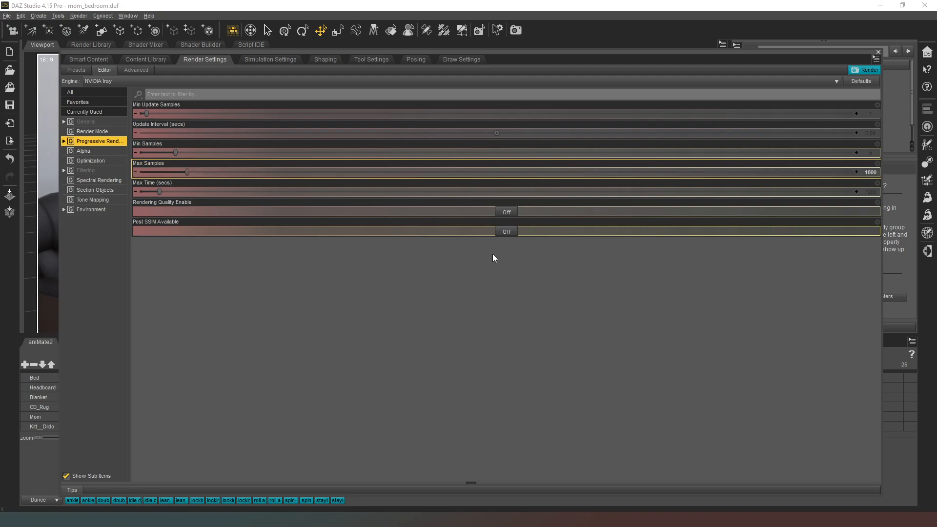
{"action": "mouse_move", "coordinate": [829, 221]}
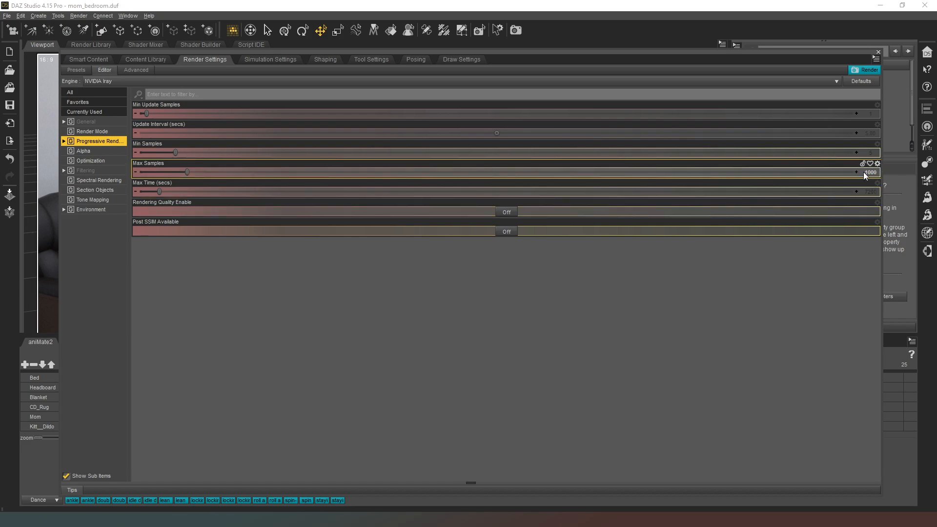
{"action": "mouse_move", "coordinate": [871, 185]}
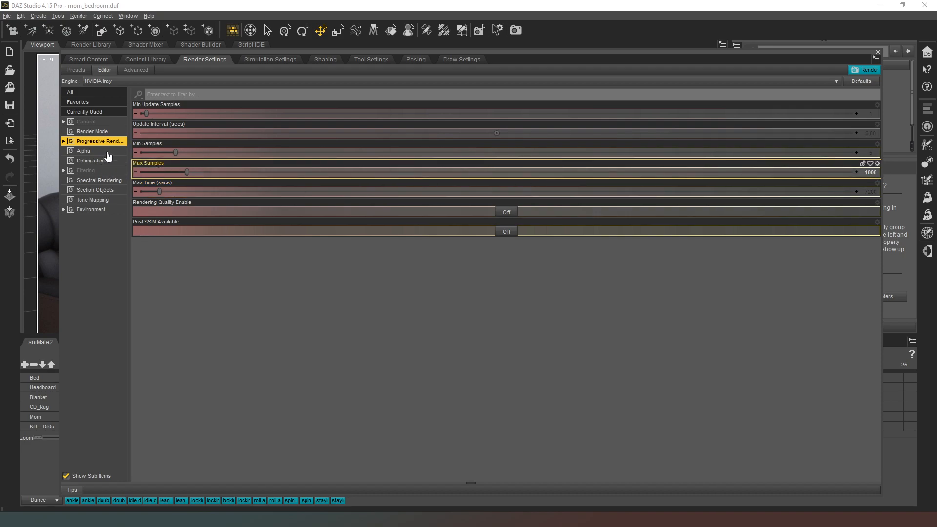
Turn on Post Denoiser Available and Post Denoiser Enable in the Filtering settings
{"action": "left_click", "coordinate": [85, 170]}
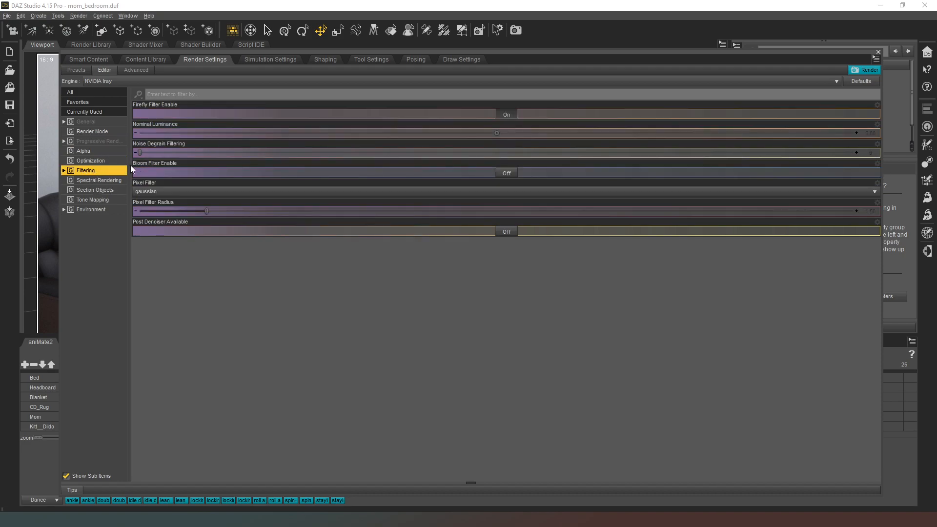
{"action": "left_click", "coordinate": [505, 231]}
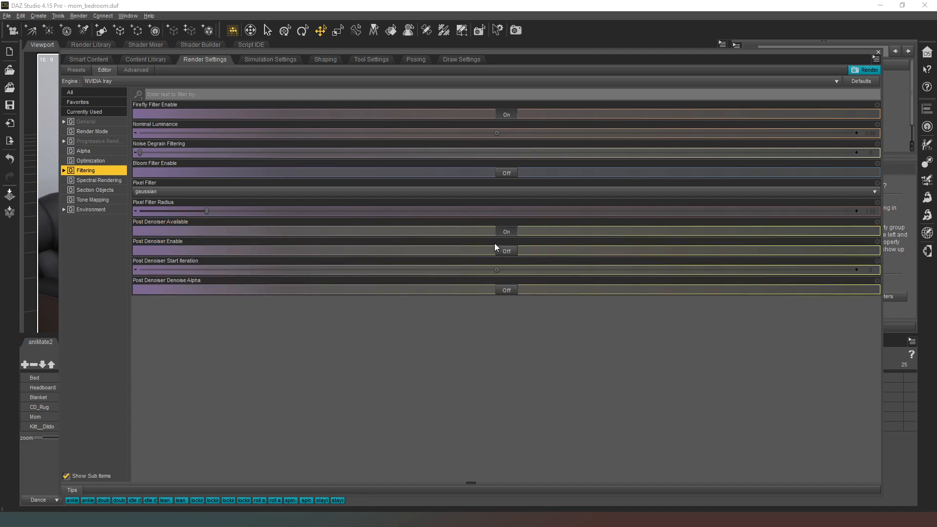
{"action": "left_click", "coordinate": [506, 250]}
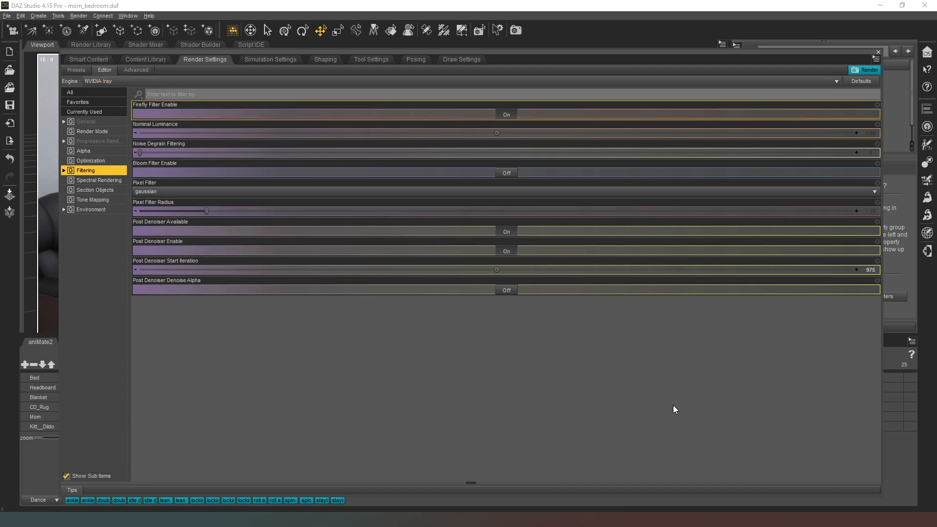
{"action": "mouse_move", "coordinate": [170, 319]}
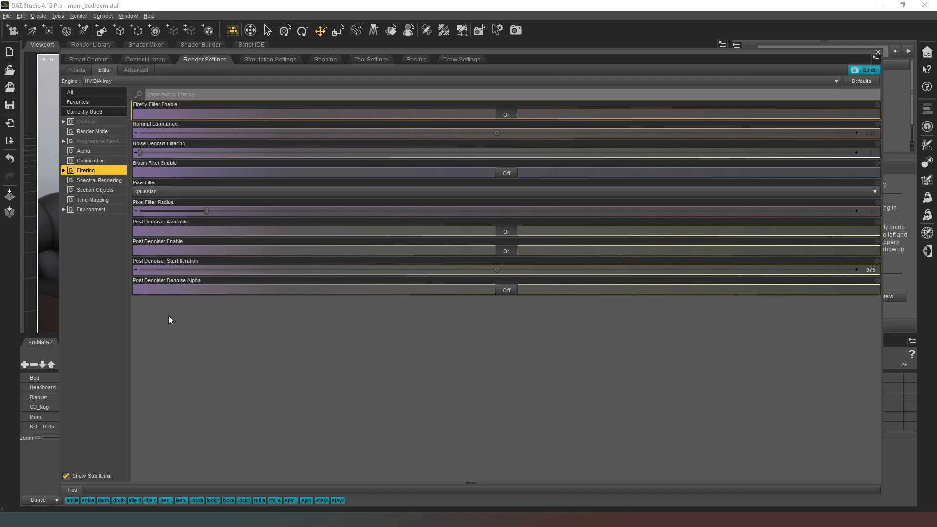
{"action": "mouse_move", "coordinate": [423, 344]}
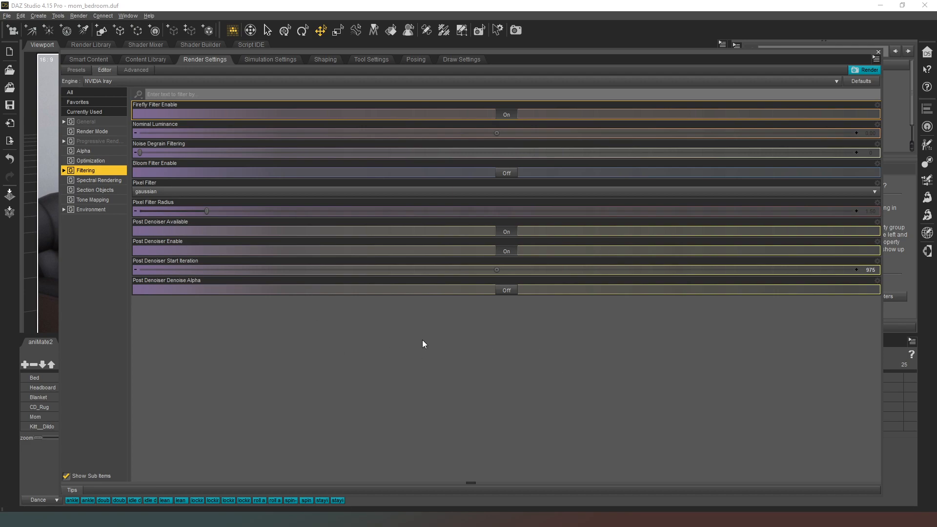
{"action": "mouse_move", "coordinate": [128, 78]}
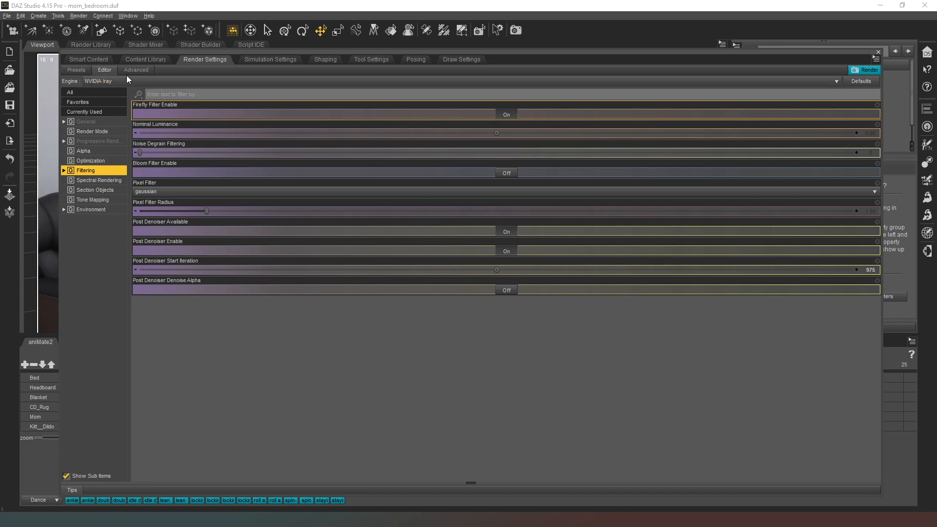
Add Canvas1 as a Beauty canvas under Advanced > Canvases with Alpha on
{"action": "left_click", "coordinate": [135, 70]}
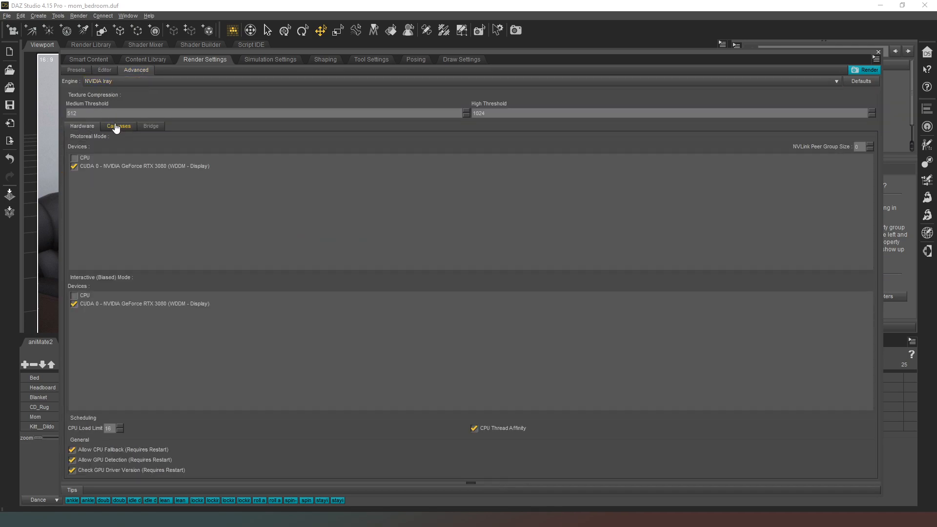
{"action": "left_click", "coordinate": [118, 126]}
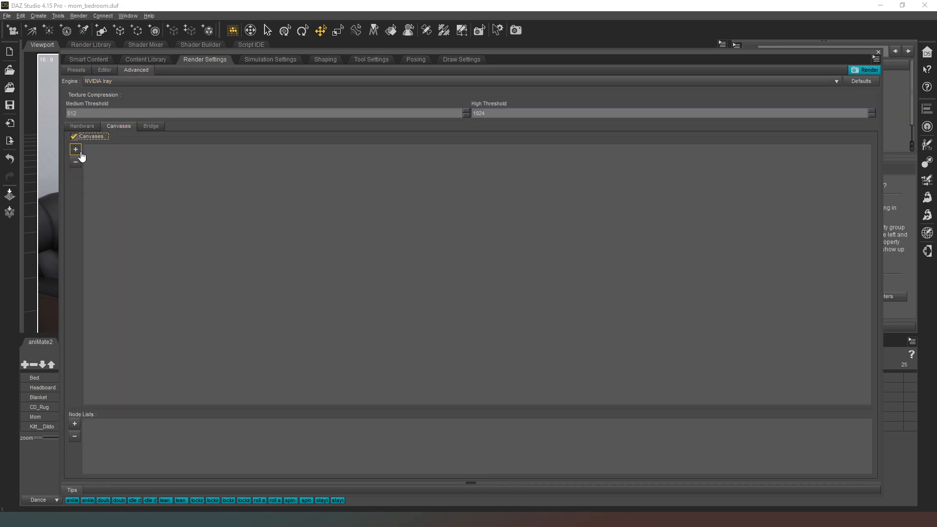
{"action": "left_click", "coordinate": [74, 149]}
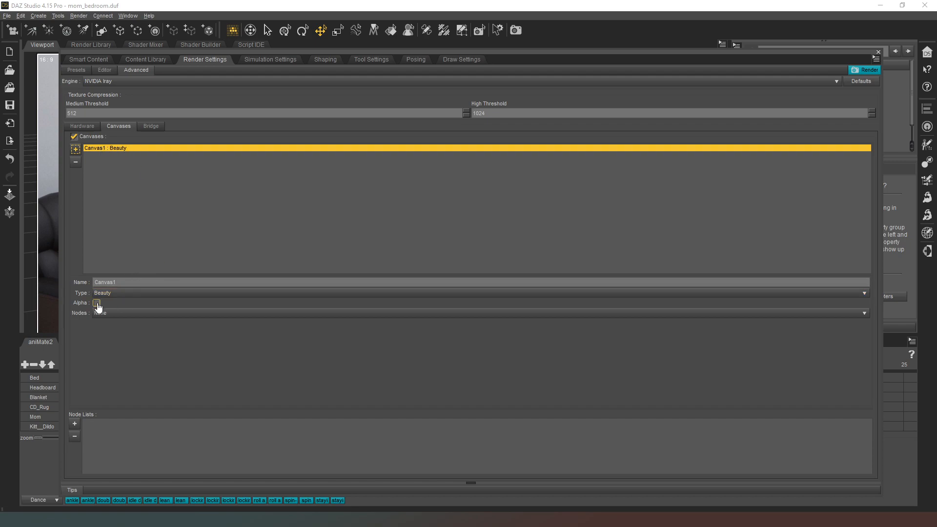
{"action": "left_click", "coordinate": [96, 303]}
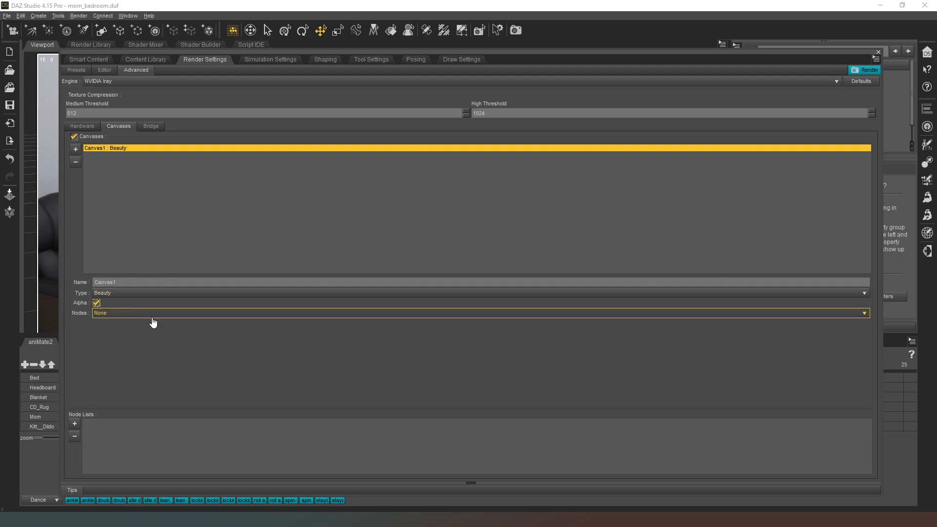
Create node list NL1 with Mom, her hair, earrings, necklace, shirt, and Plane (2)
{"action": "left_click", "coordinate": [75, 424]}
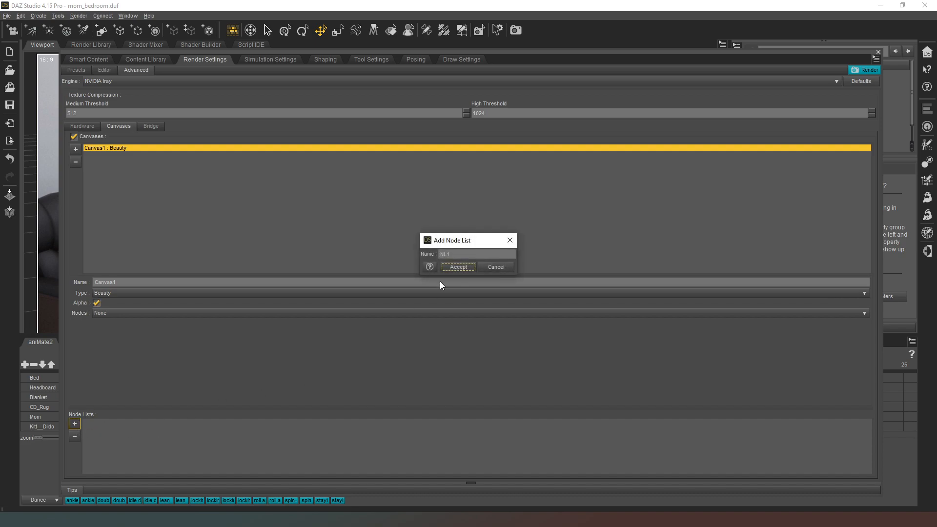
{"action": "left_click", "coordinate": [457, 267]}
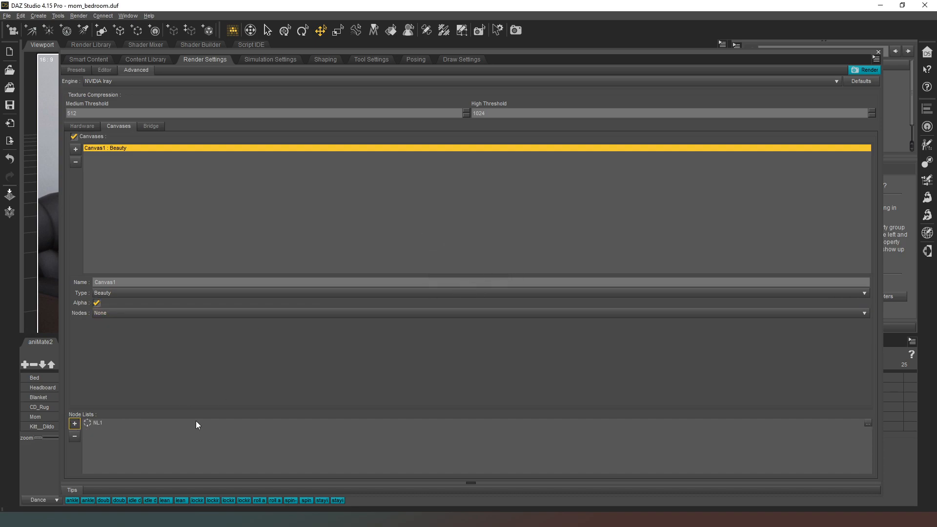
{"action": "mouse_move", "coordinate": [867, 423]}
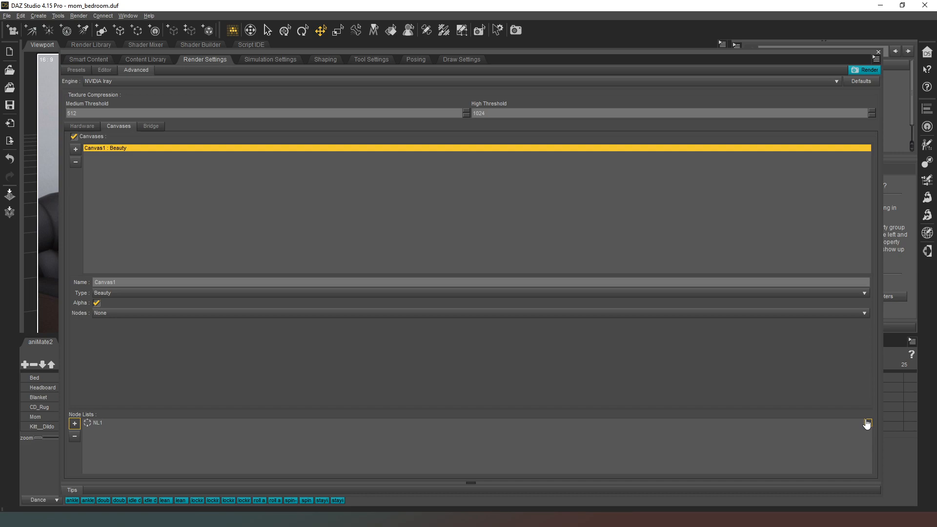
{"action": "left_click", "coordinate": [867, 423]}
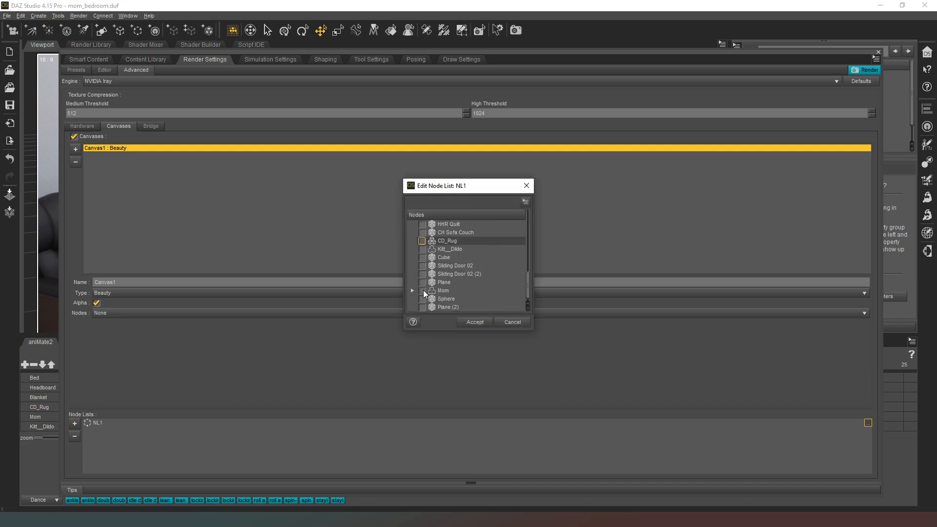
{"action": "left_click", "coordinate": [412, 291]}
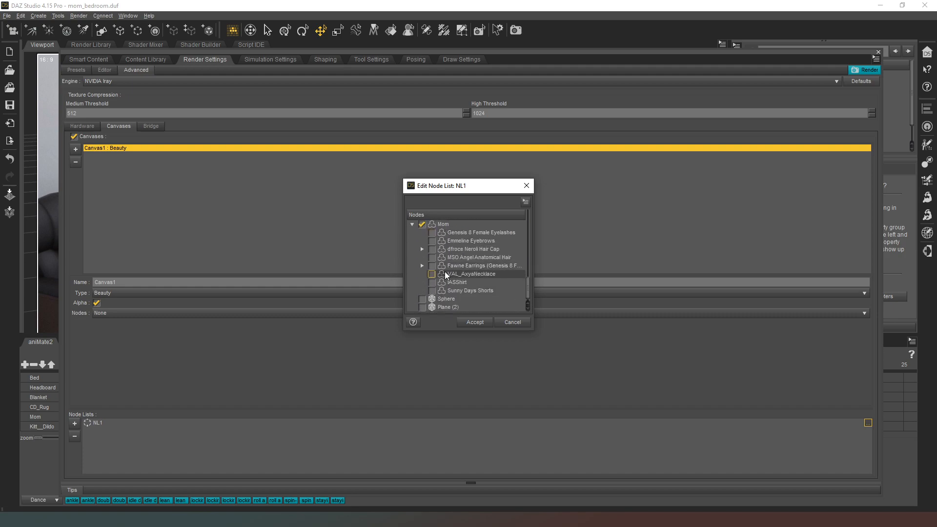
{"action": "left_click", "coordinate": [432, 231]}
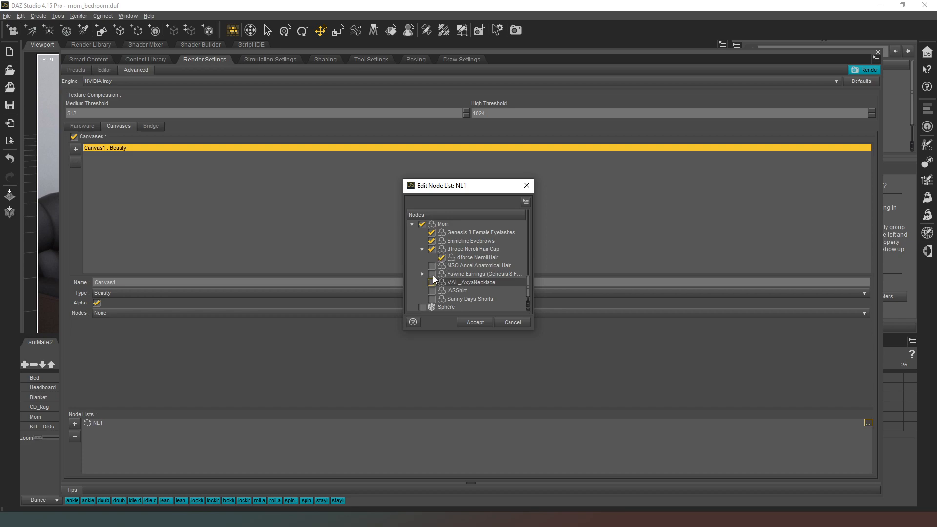
{"action": "left_click", "coordinate": [422, 274]}
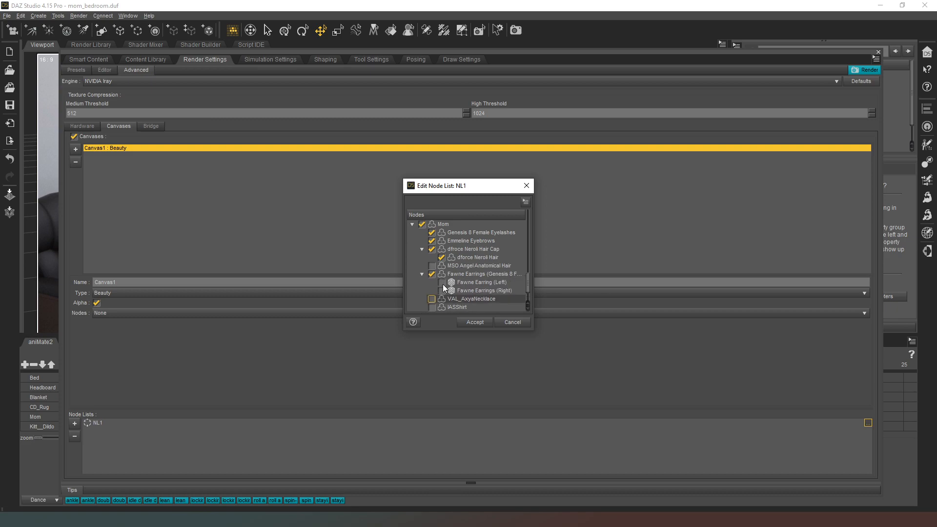
{"action": "scroll", "scroll_direction": "down", "scroll_amount": 3}
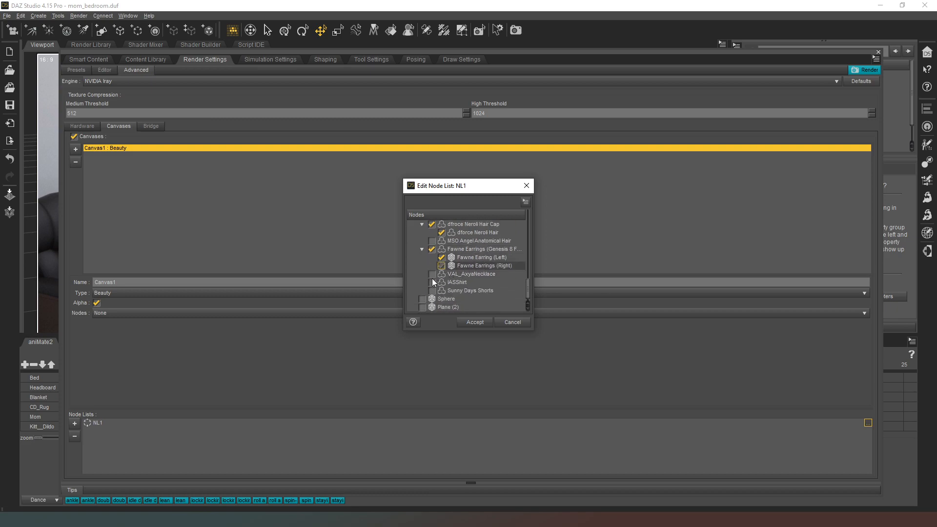
{"action": "left_click", "coordinate": [433, 274]}
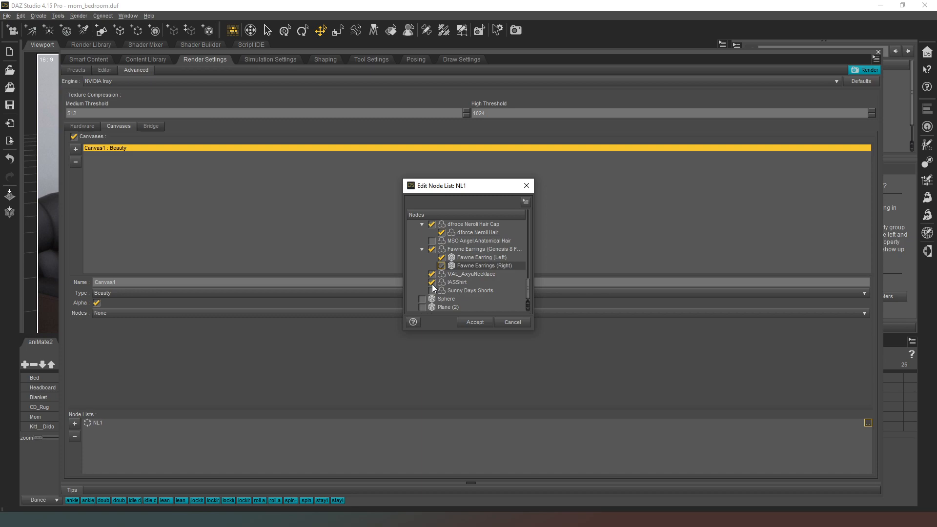
{"action": "left_click", "coordinate": [421, 307]}
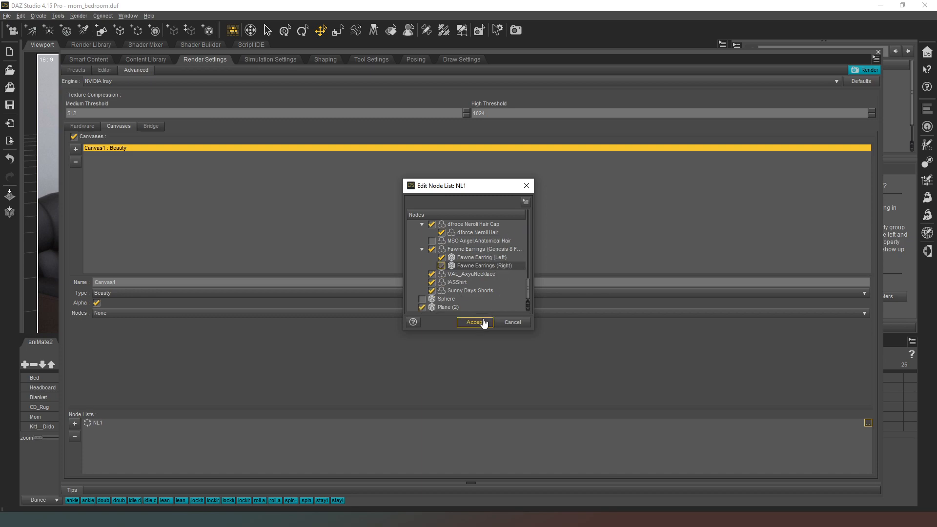
{"action": "left_click", "coordinate": [474, 322]}
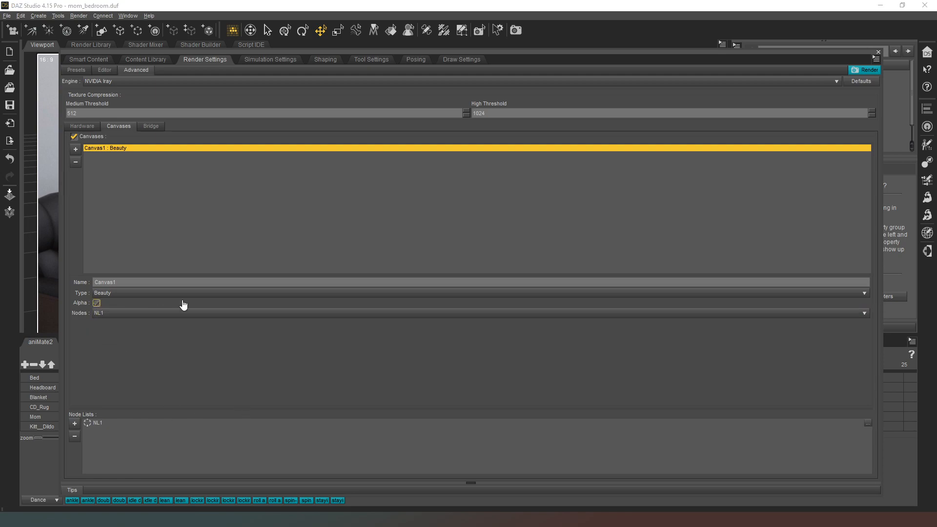
{"action": "left_click", "coordinate": [96, 303]}
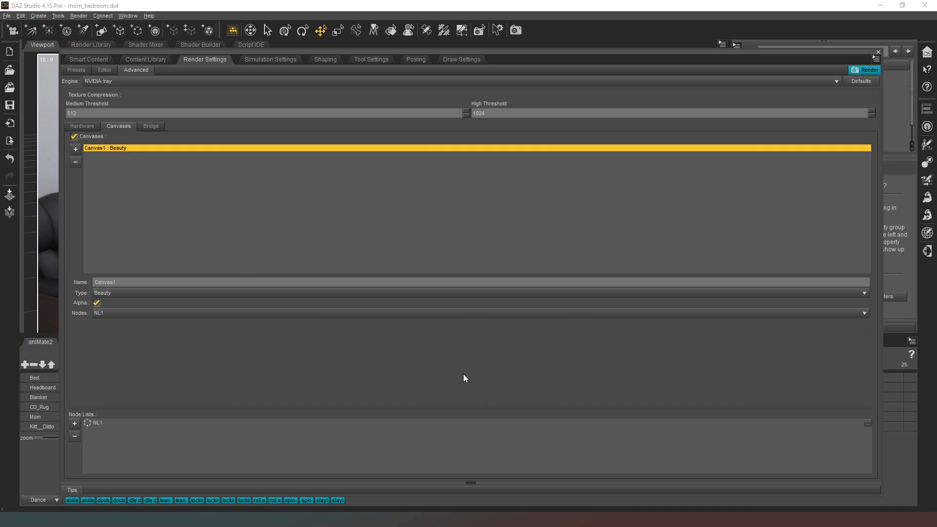
{"action": "mouse_move", "coordinate": [398, 268]}
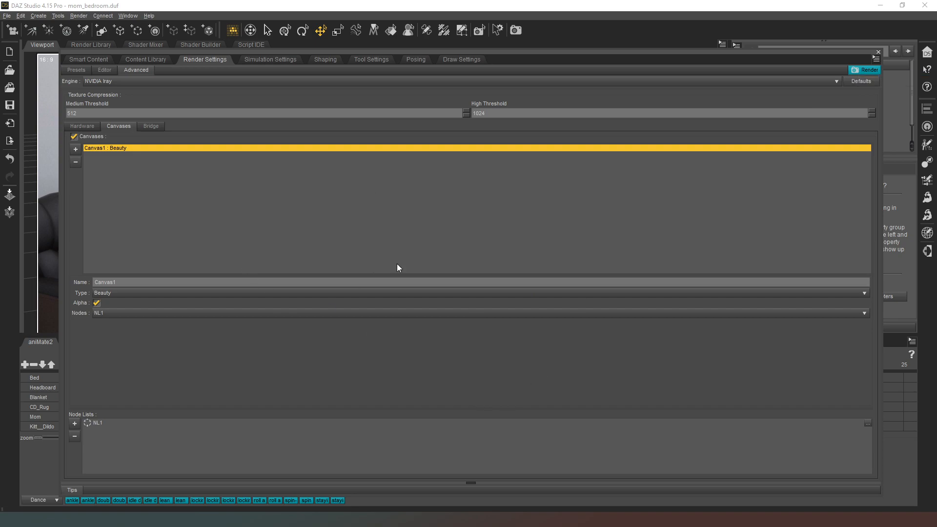
{"action": "mouse_move", "coordinate": [449, 380]}
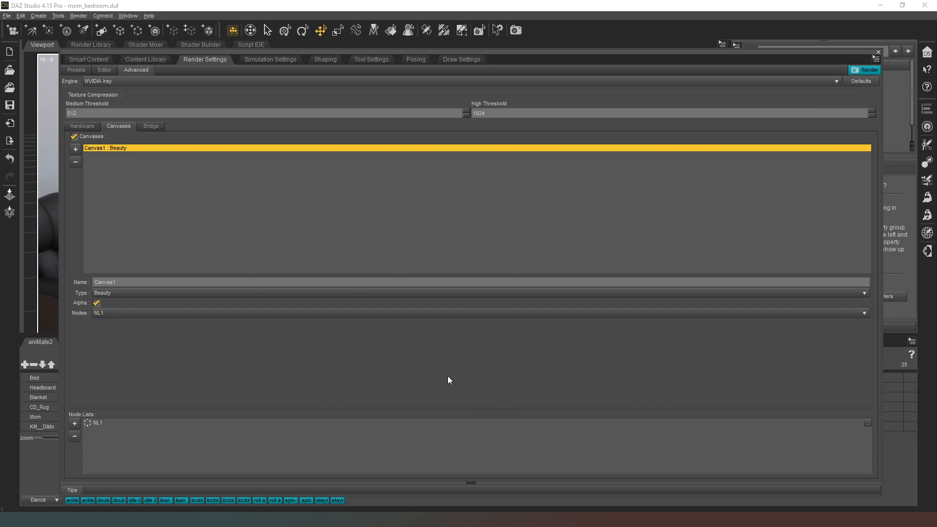
{"action": "mouse_move", "coordinate": [500, 364]}
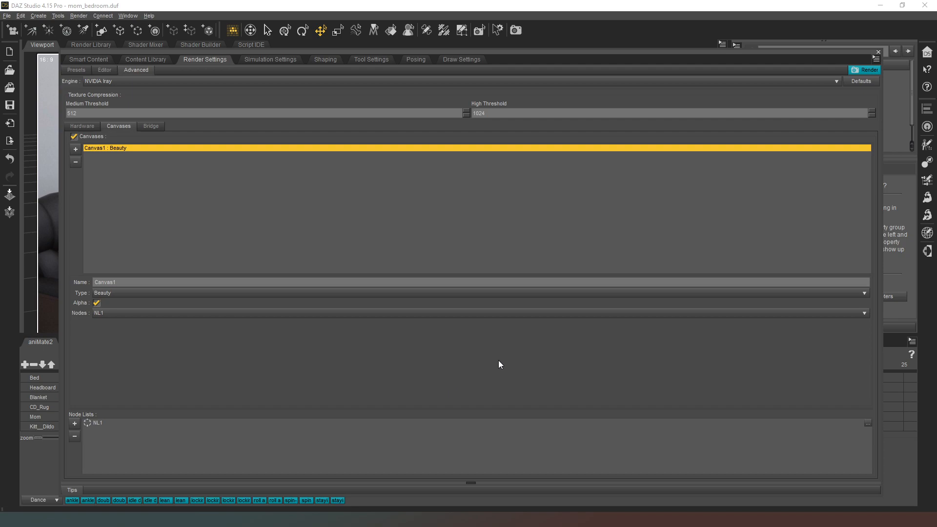
{"action": "mouse_move", "coordinate": [340, 343]}
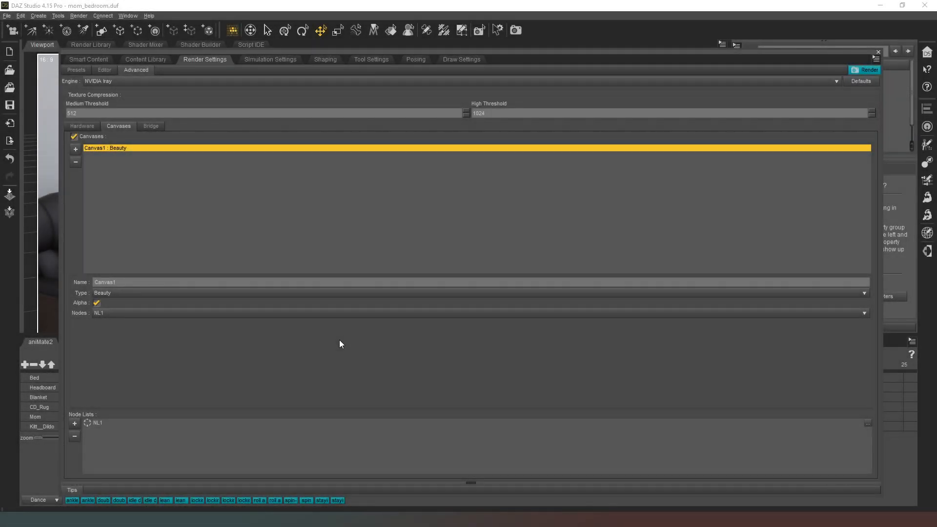
{"action": "mouse_move", "coordinate": [369, 311]}
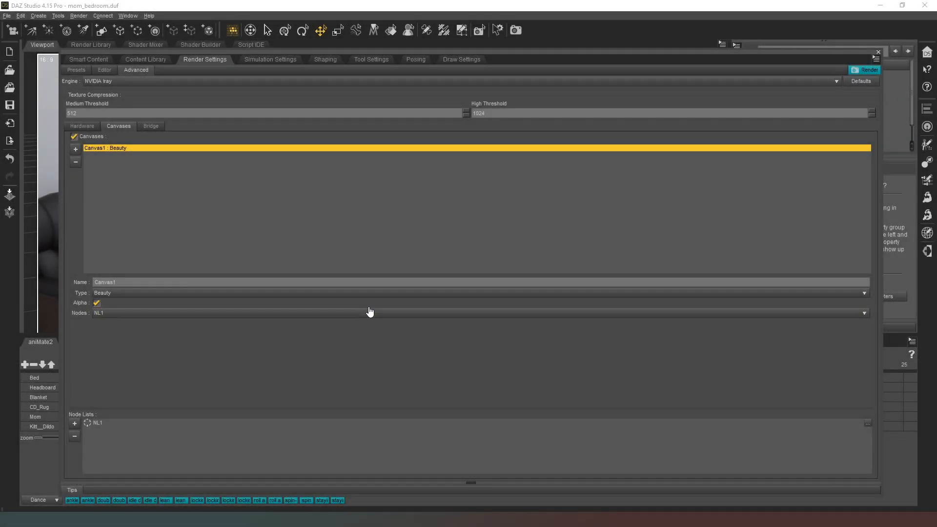
{"action": "mouse_move", "coordinate": [438, 364]}
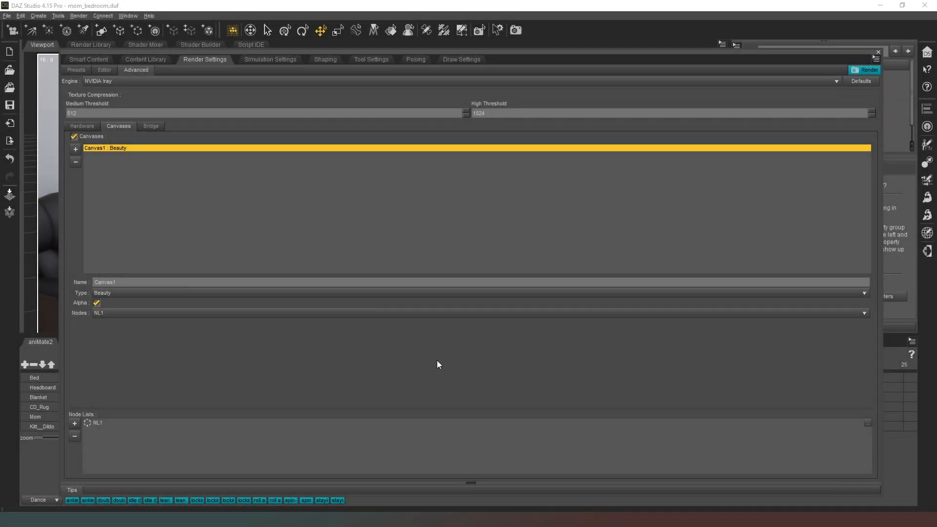
{"action": "mouse_move", "coordinate": [439, 357]}
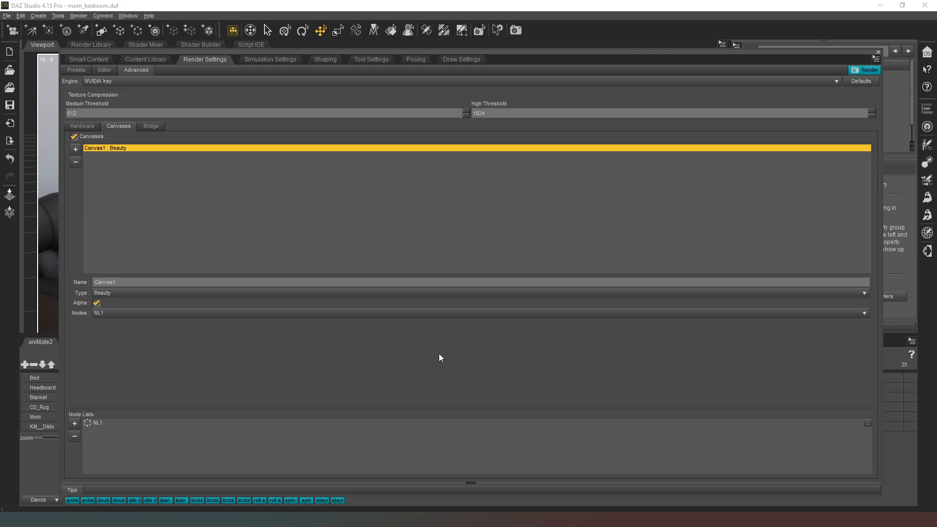